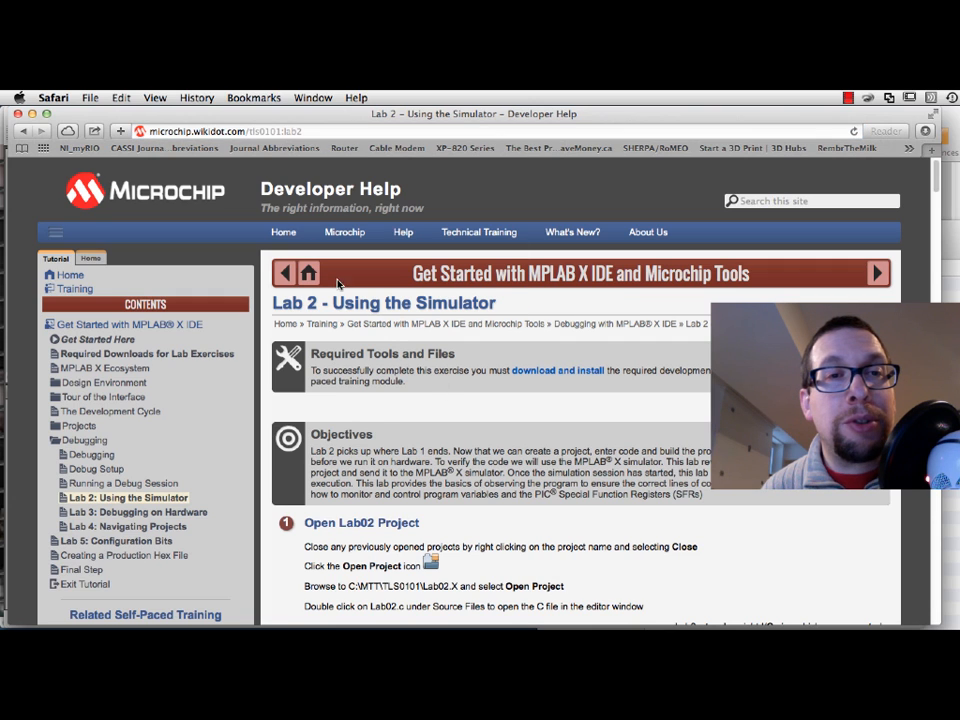
- Scroll the Lab 2 simulator tutorial down to the Open Lab02 Project section and its sample code
scroll(down, 3)
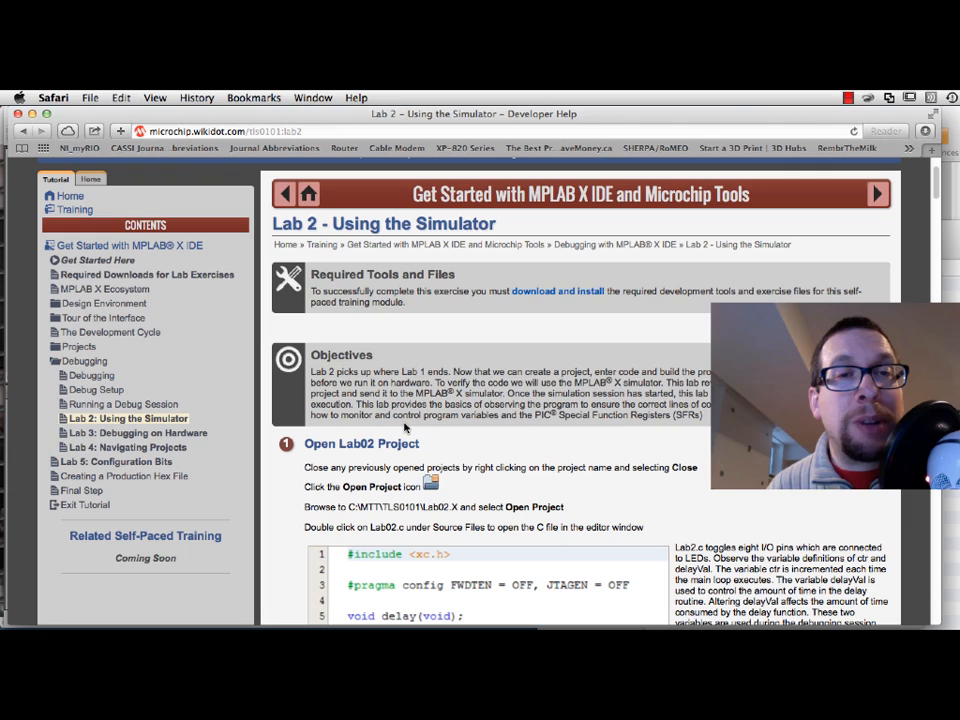
scroll(down, 3)
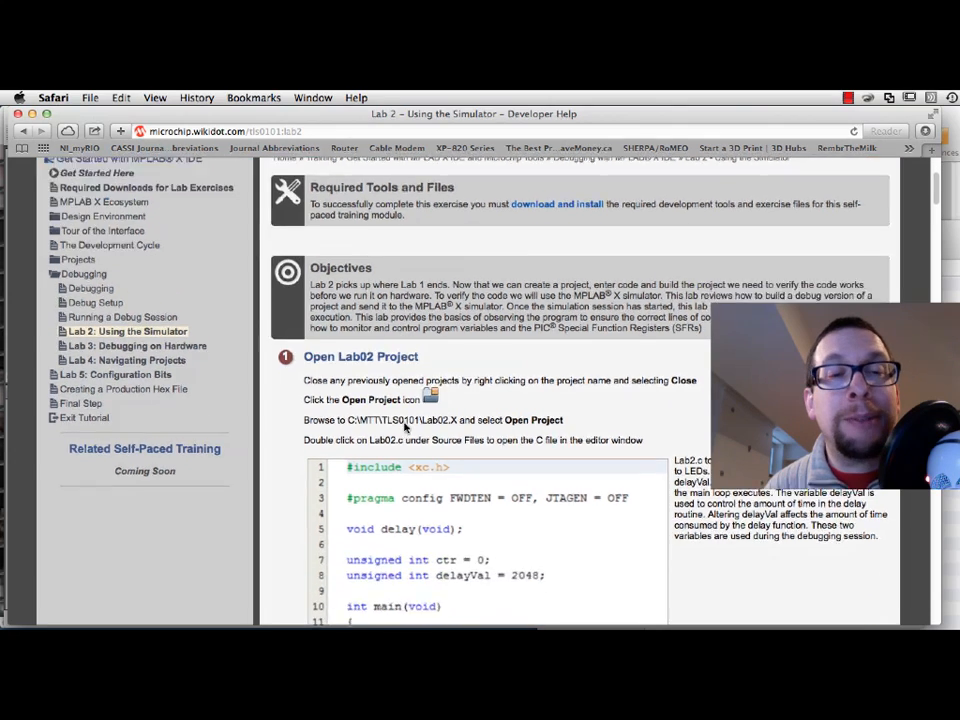
scroll(down, 3)
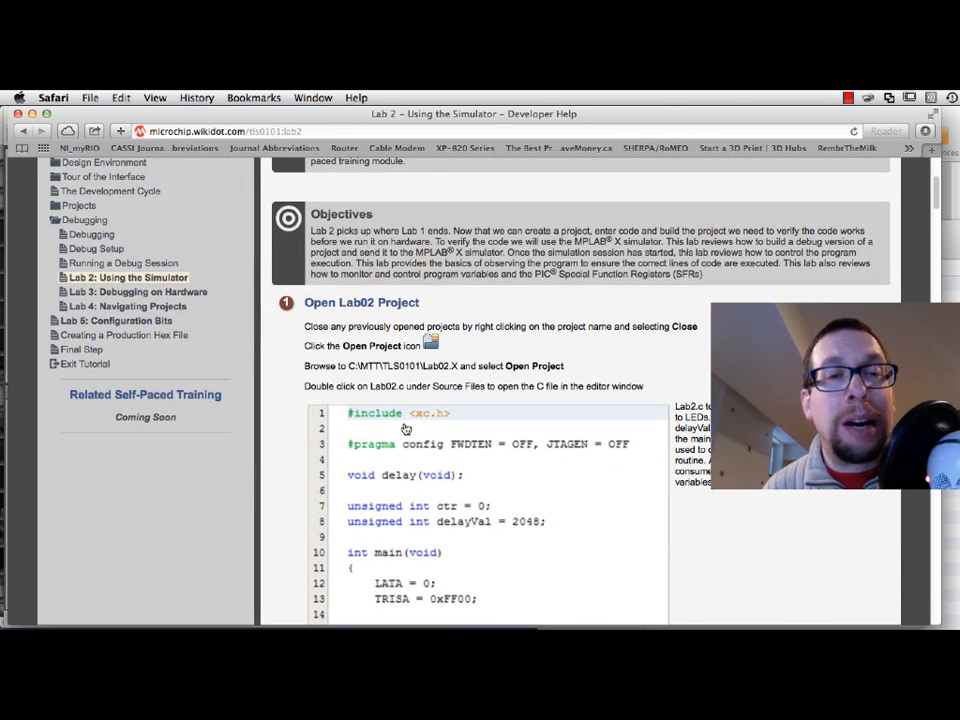
scroll(down, 3)
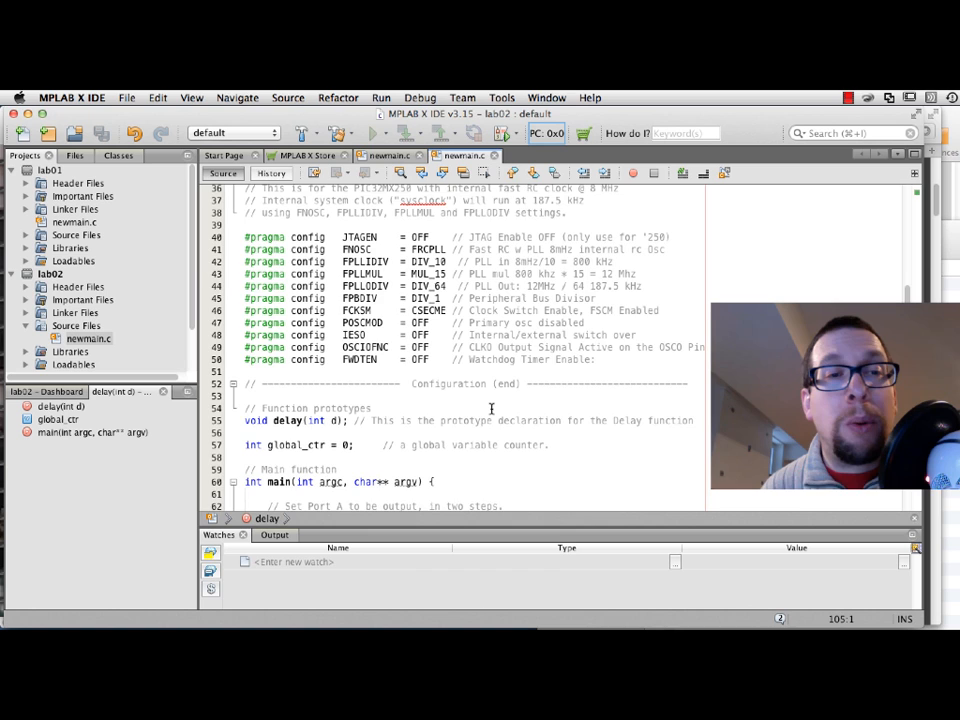
- Review newmain.c with 'int global_ctr = 0;' placed above the delay prototype
scroll(up, 3)
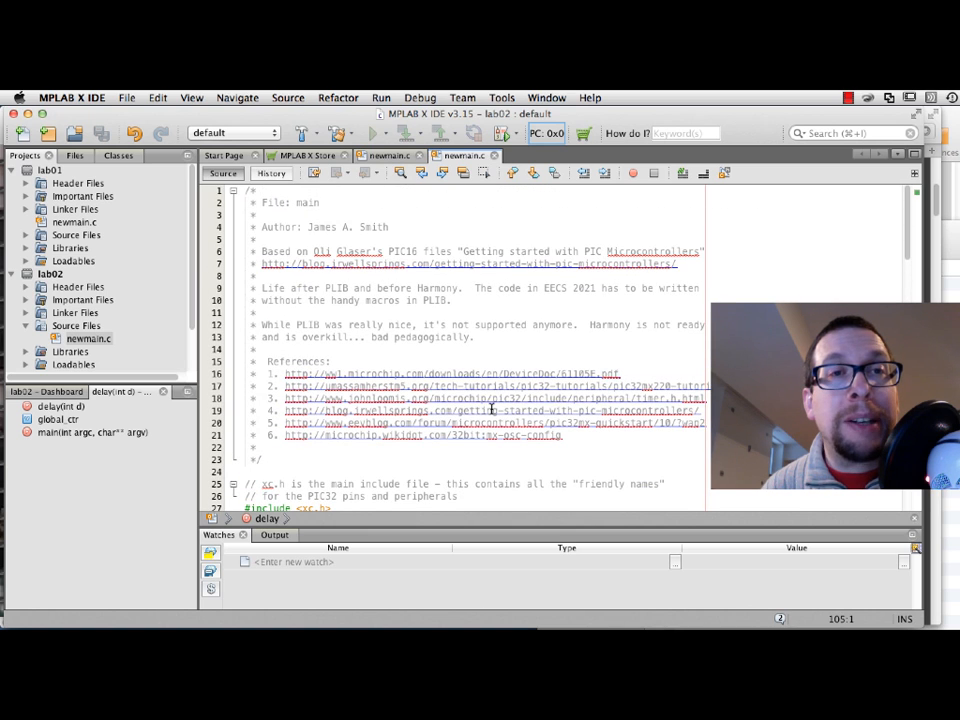
scroll(down, 3)
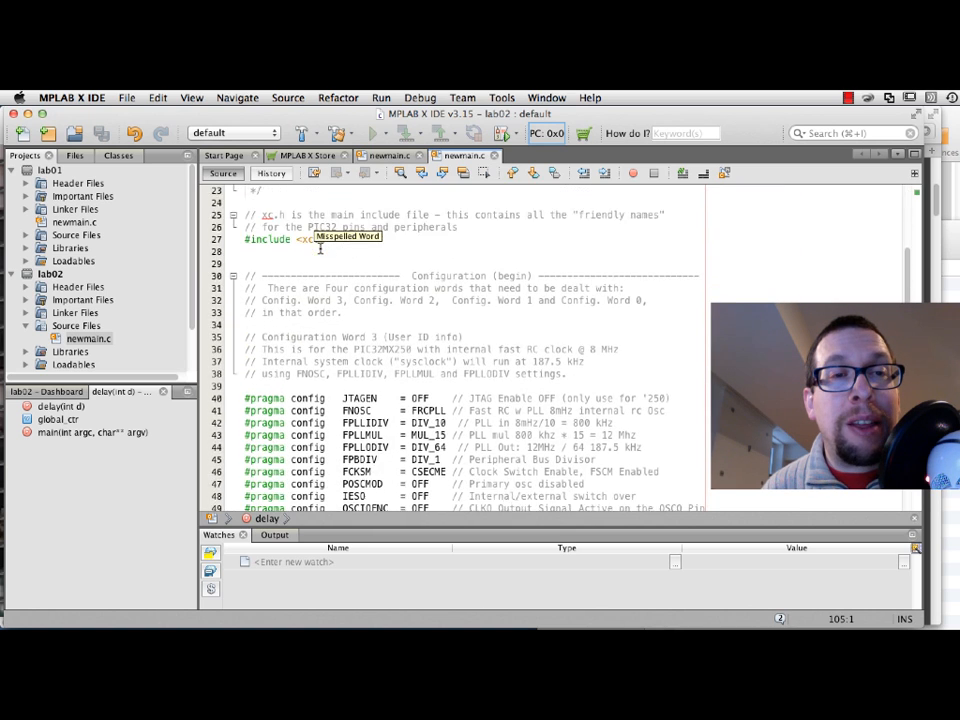
scroll(down, 3)
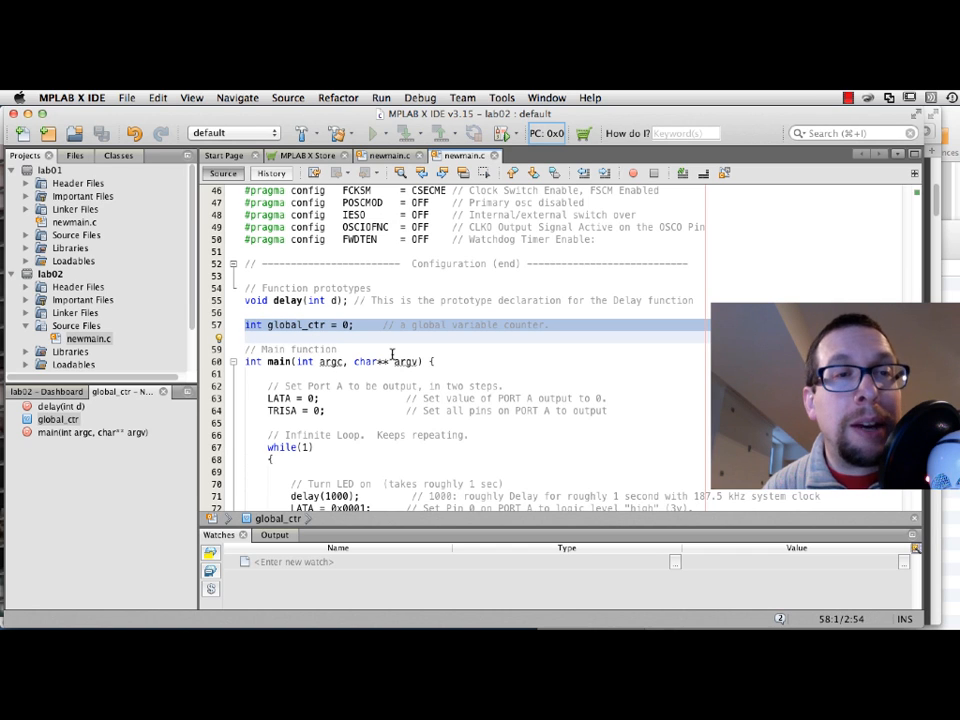
mouse_move(250, 340)
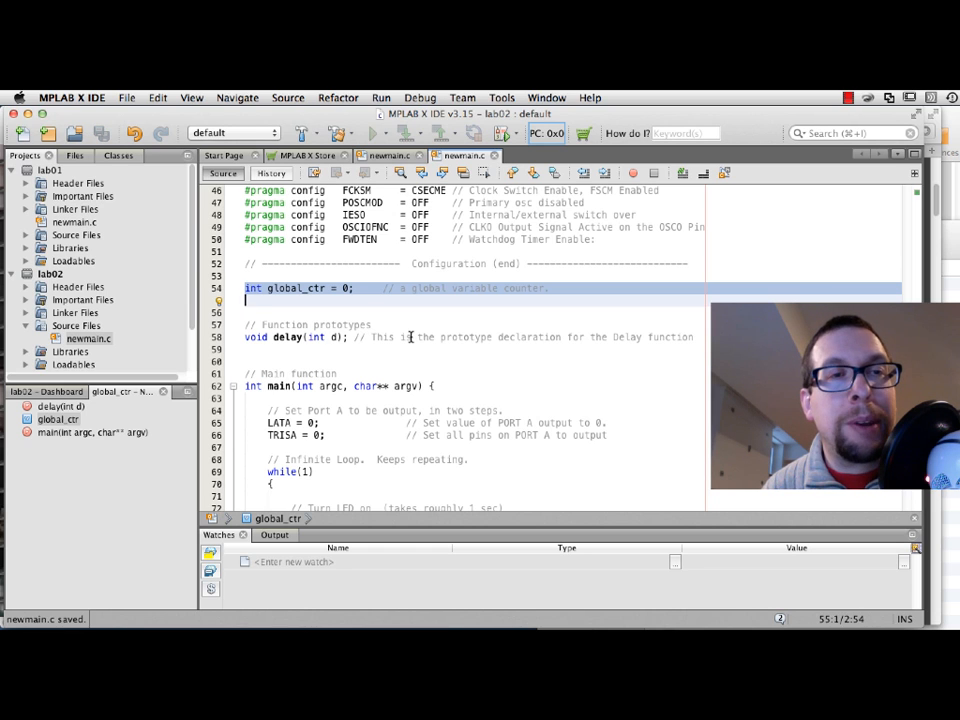
scroll(down, 3)
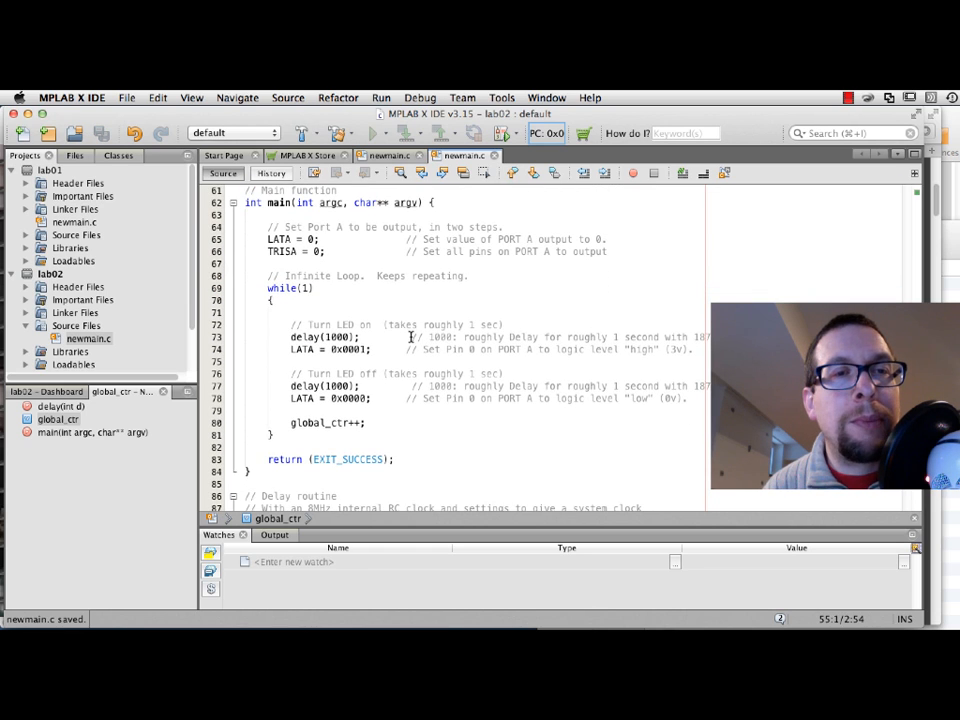
- Clean and build the lab02 project and scroll back to the top of the source
click(370, 422)
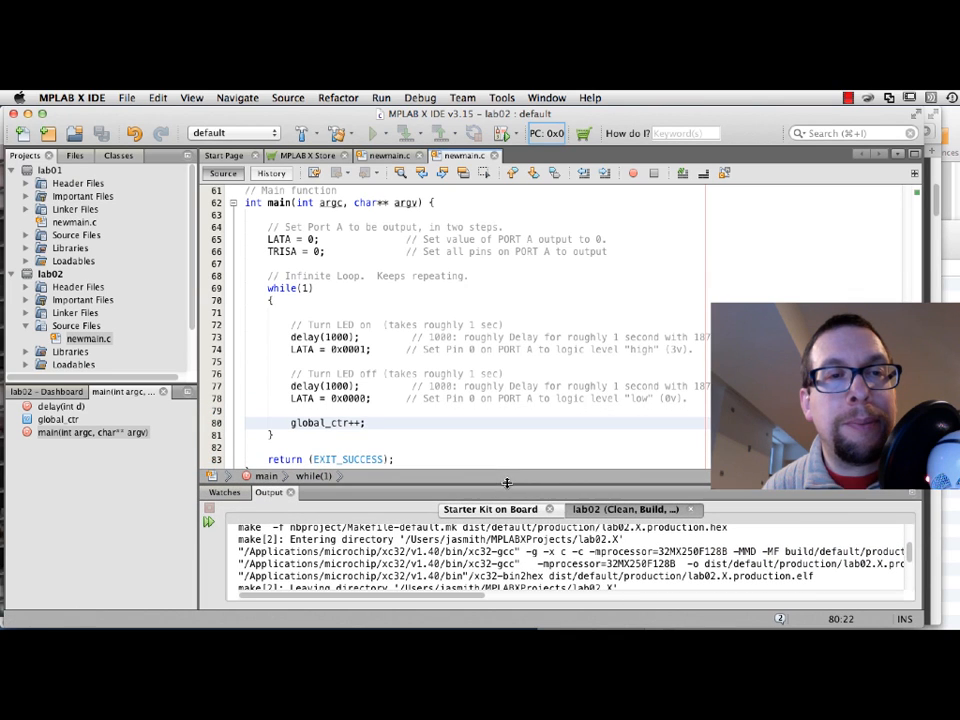
scroll(up, 3)
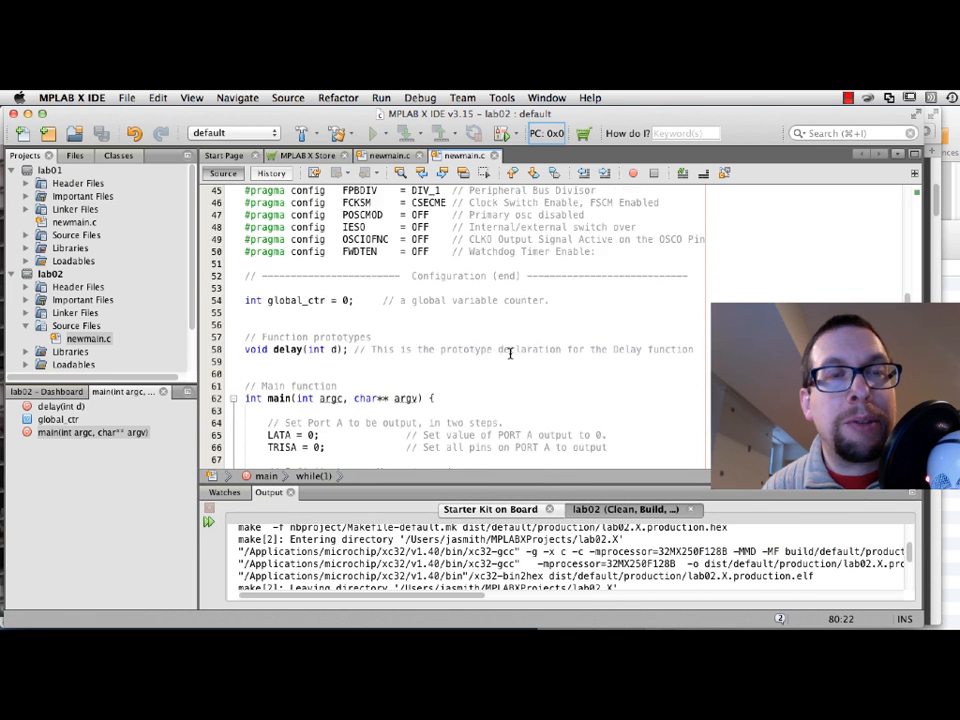
scroll(up, 3)
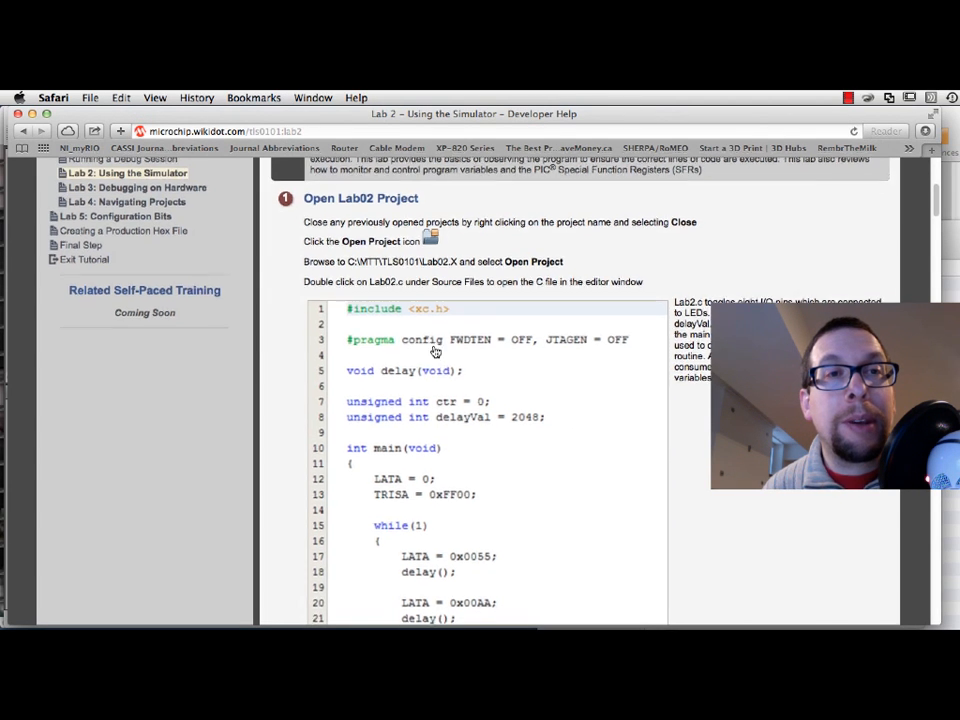
- Scroll the tutorial to step 2, Select Simulator as the Hardware Tool
scroll(down, 3)
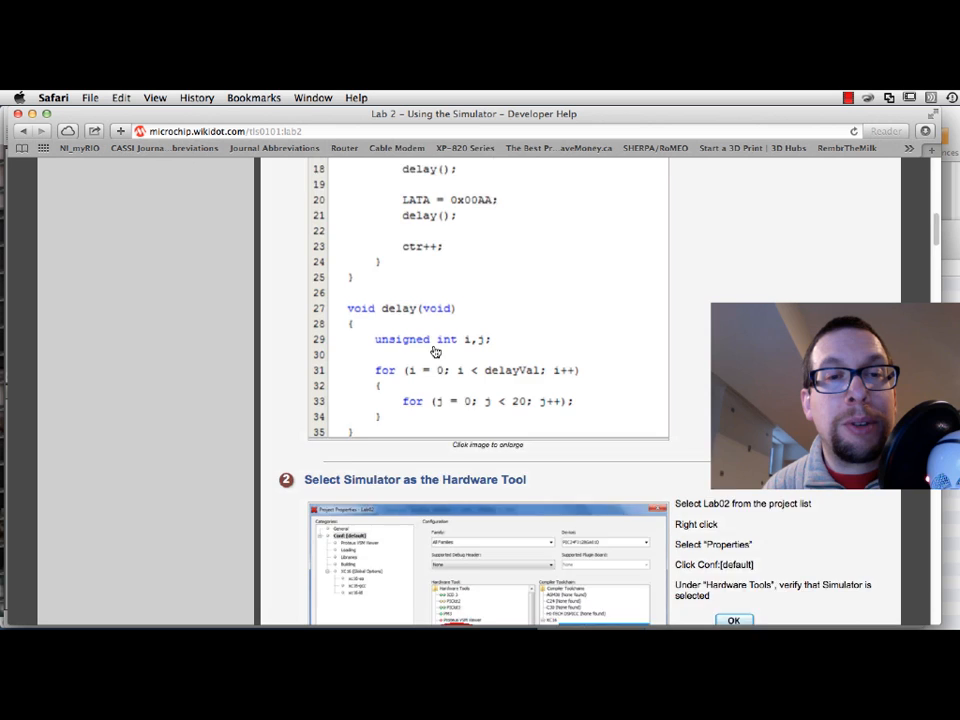
scroll(down, 3)
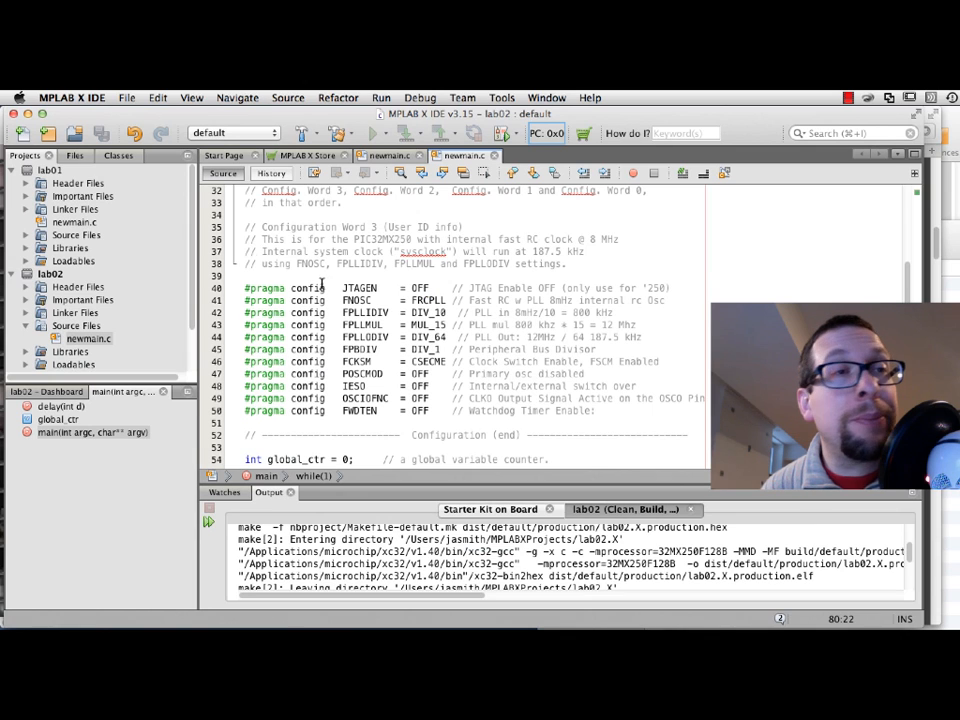
- Set Simulator as lab02's hardware tool in the project Properties and confirm with OK
click(48, 274)
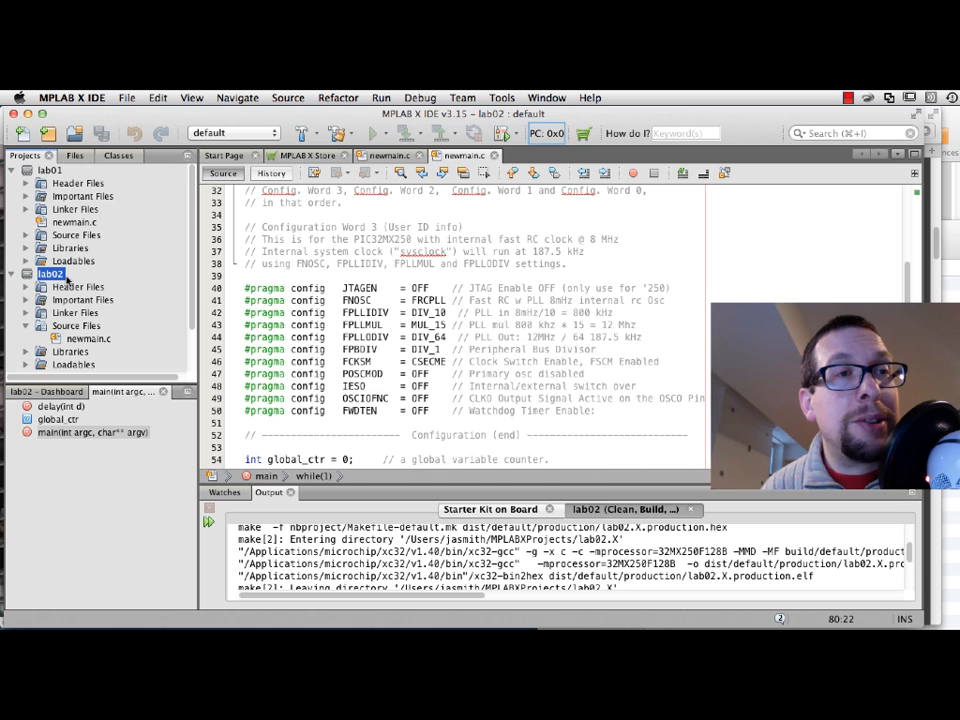
right_click(52, 274)
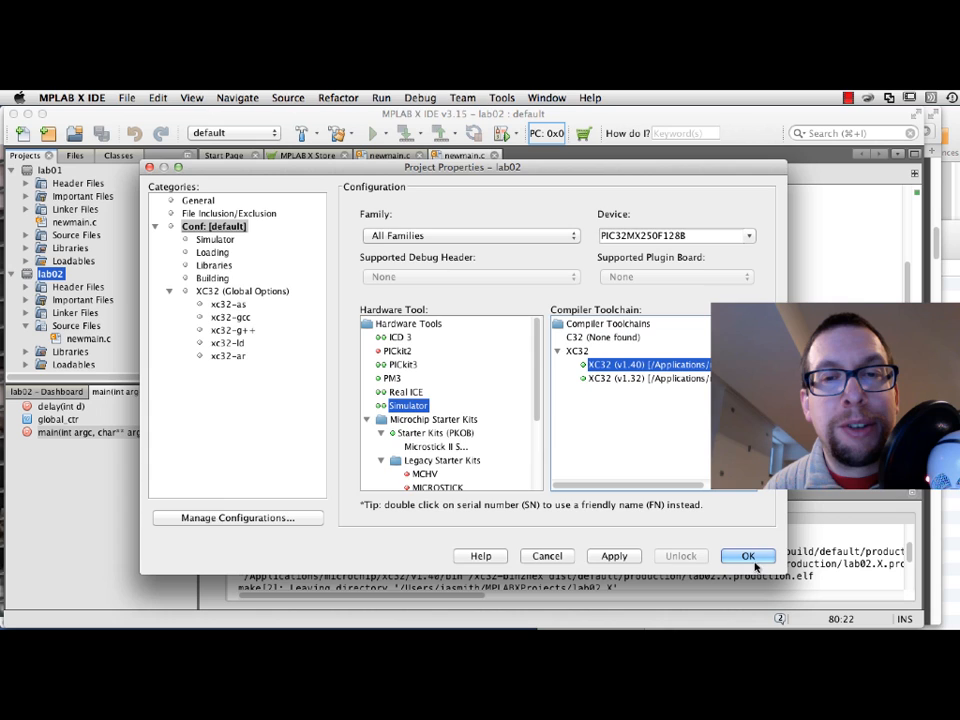
click(748, 556)
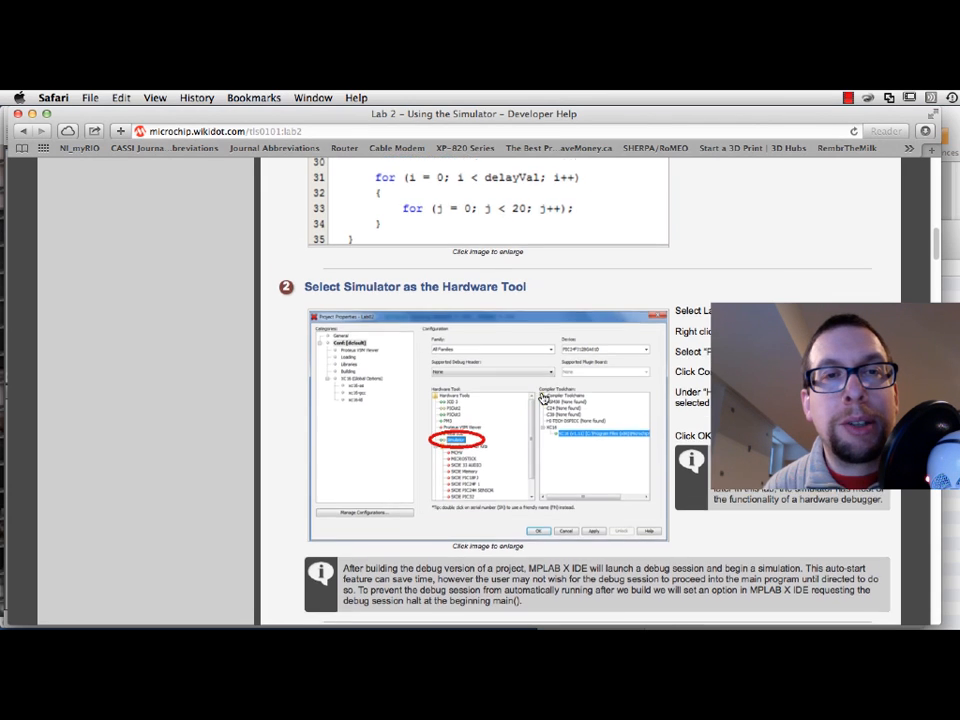
- Scroll the tutorial to step 3, setting the simulator to start at the beginning of main()
scroll(down, 3)
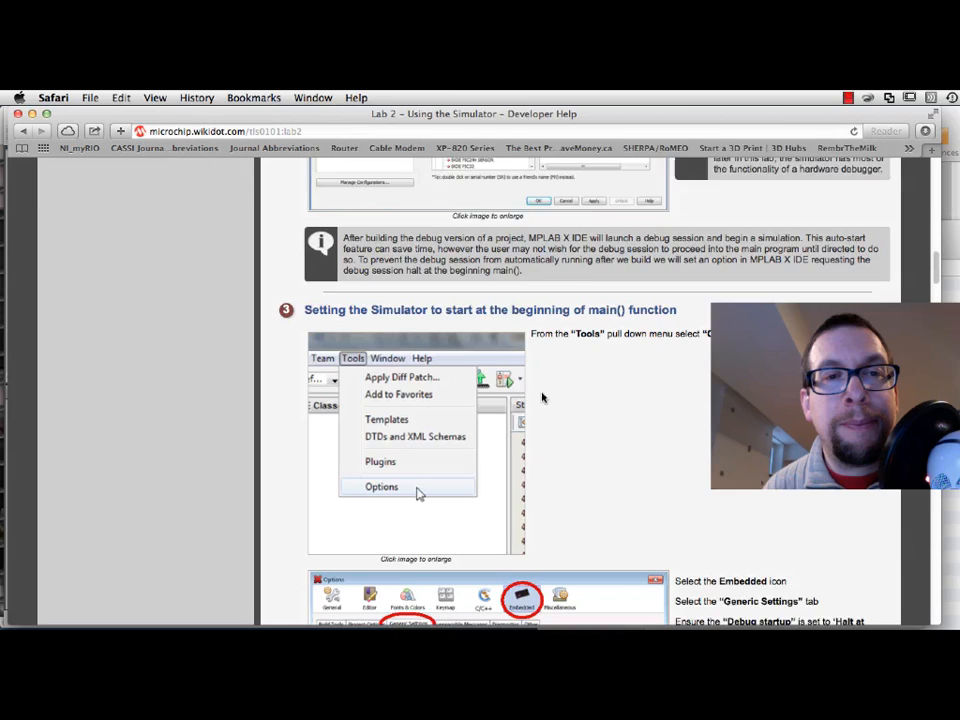
scroll(down, 3)
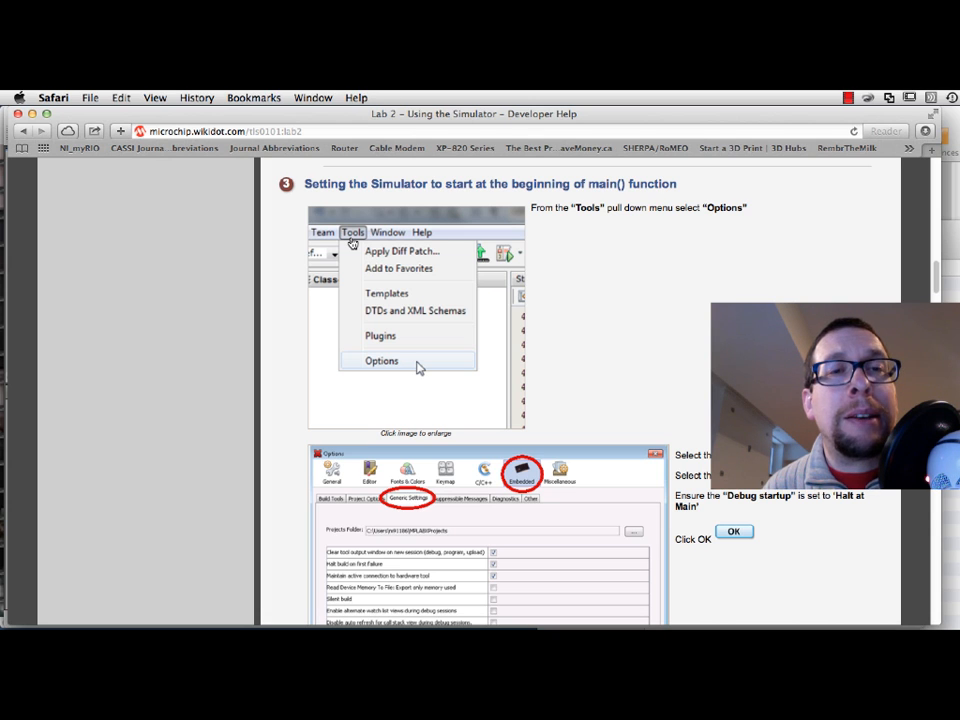
scroll(up, 3)
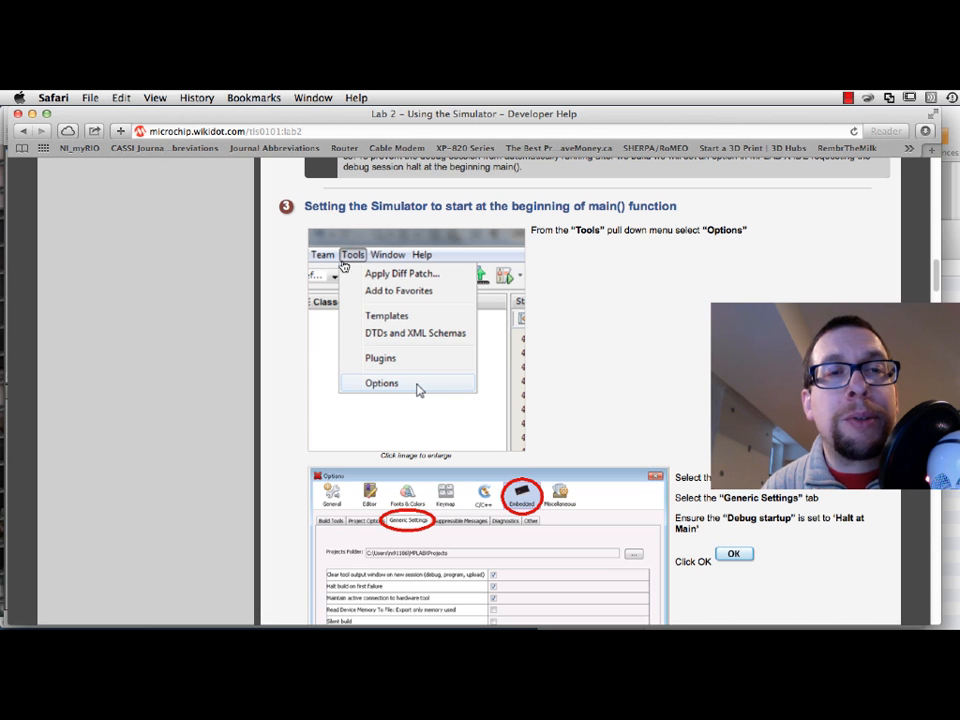
mouse_move(428, 388)
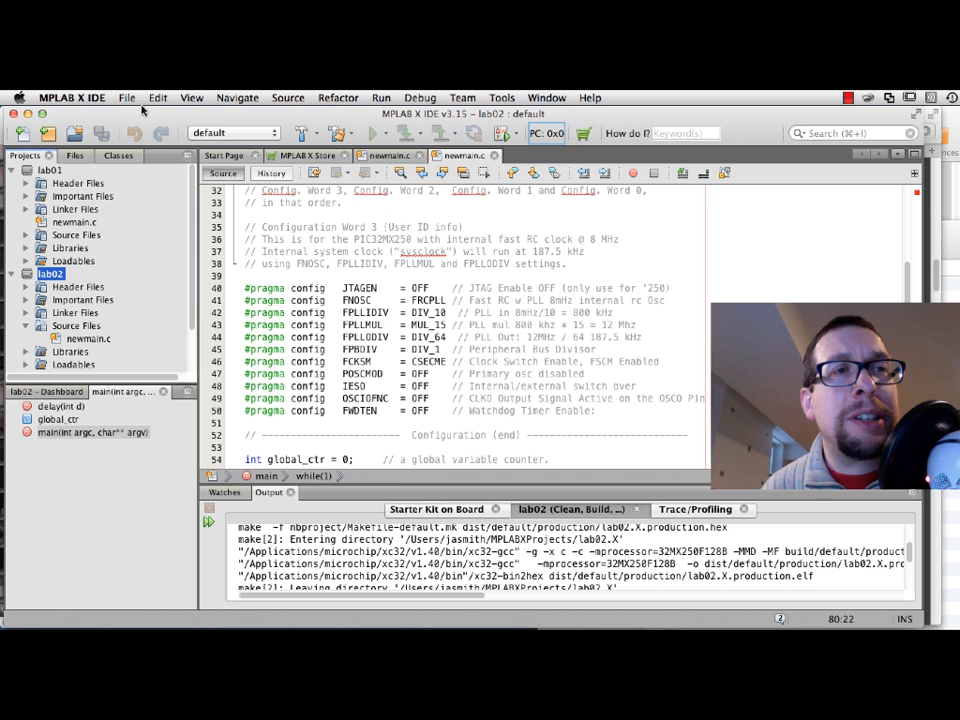
- In Options > Embedded > Generic Settings, set Debug startup to Halt at Main
click(72, 96)
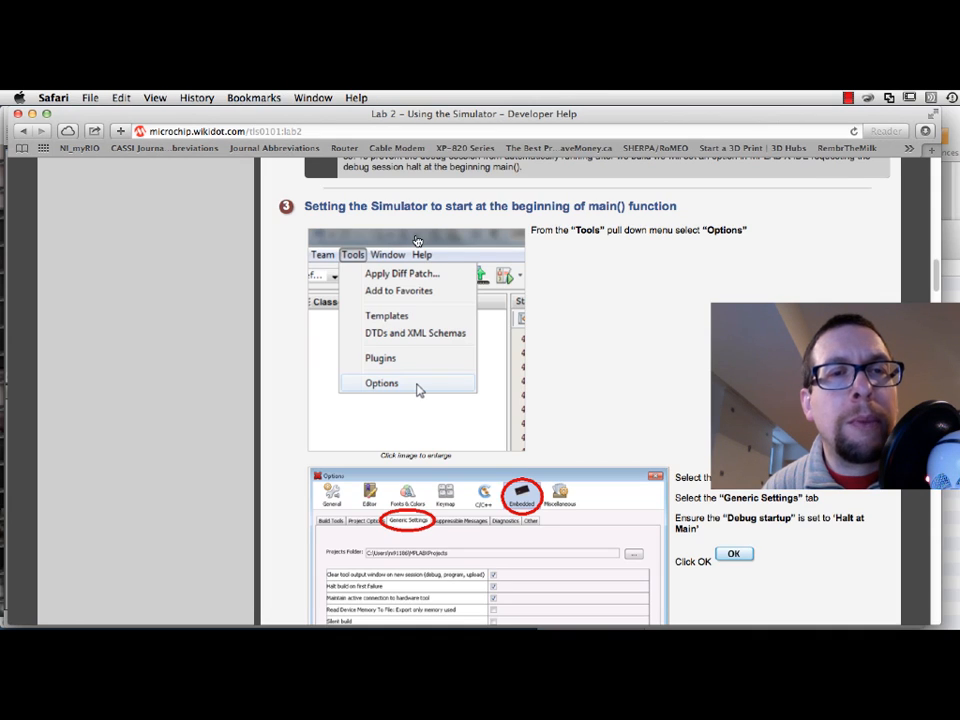
scroll(down, 3)
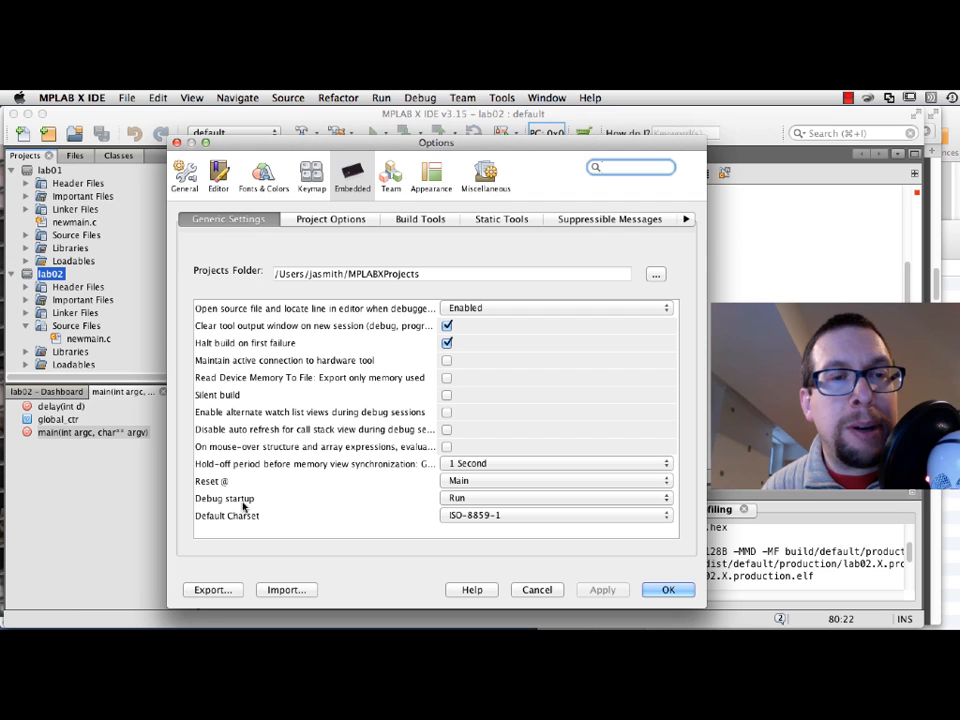
click(556, 498)
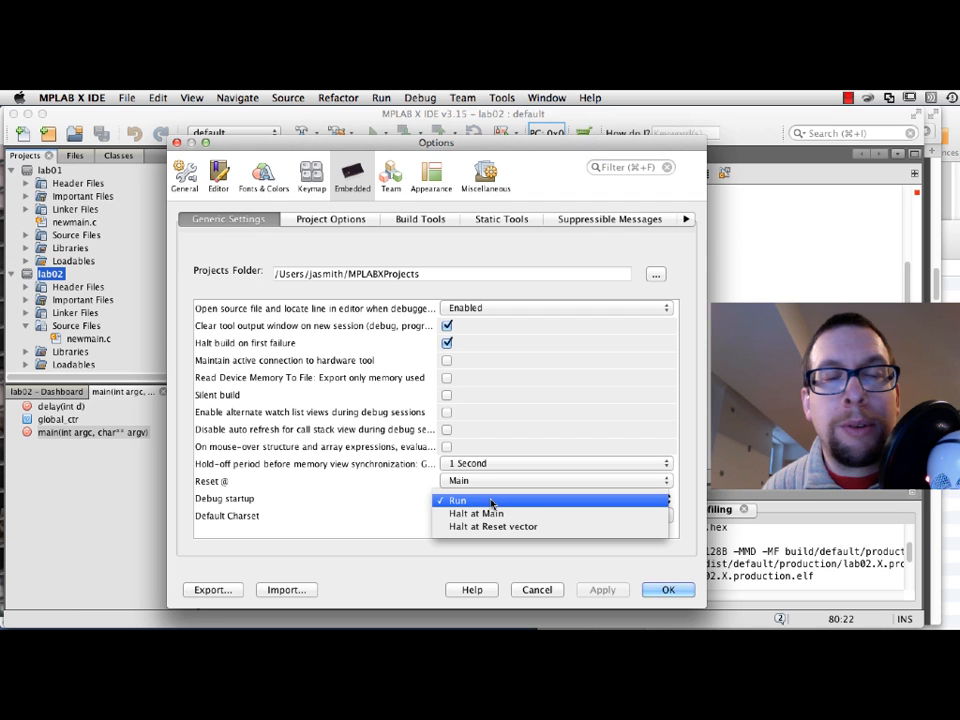
click(476, 512)
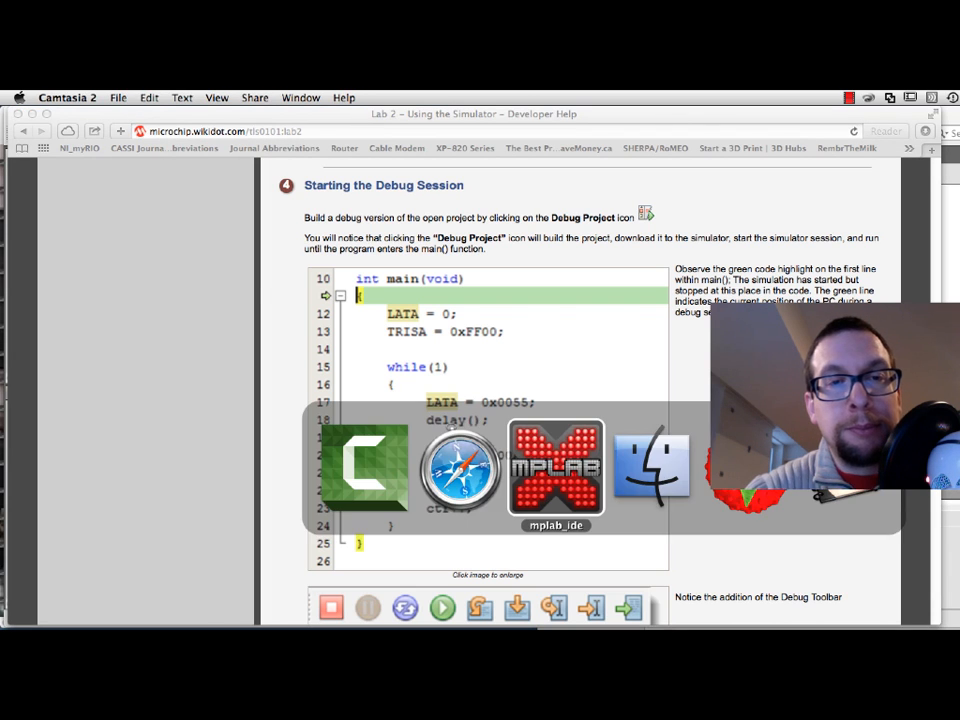
- Return to the IDE and start Debug Main Project so the simulator builds and halts at main()
click(556, 468)
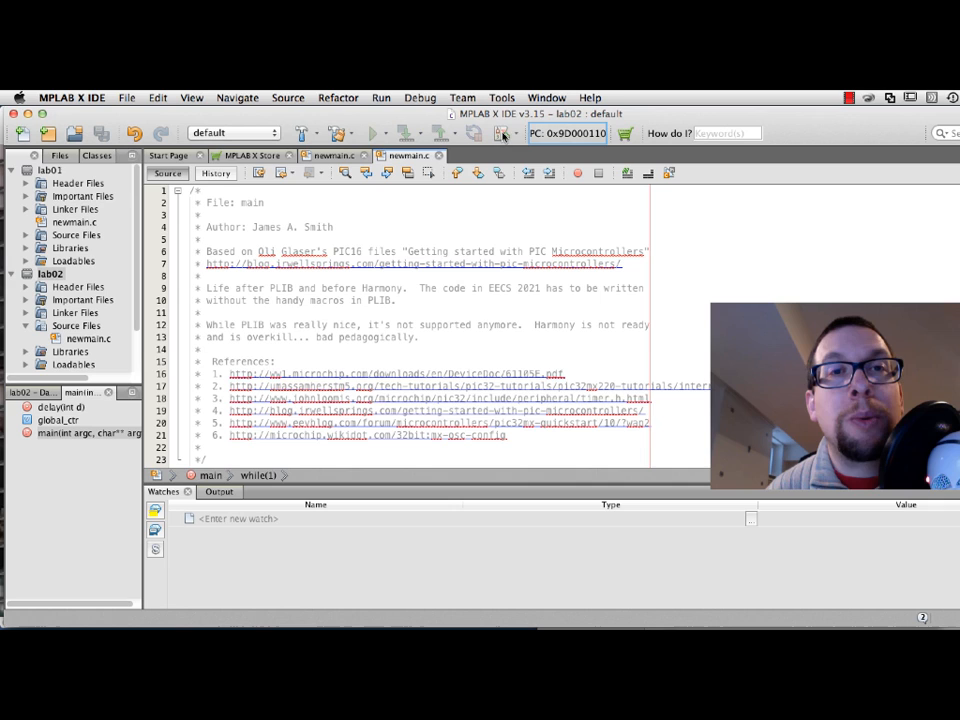
mouse_move(504, 134)
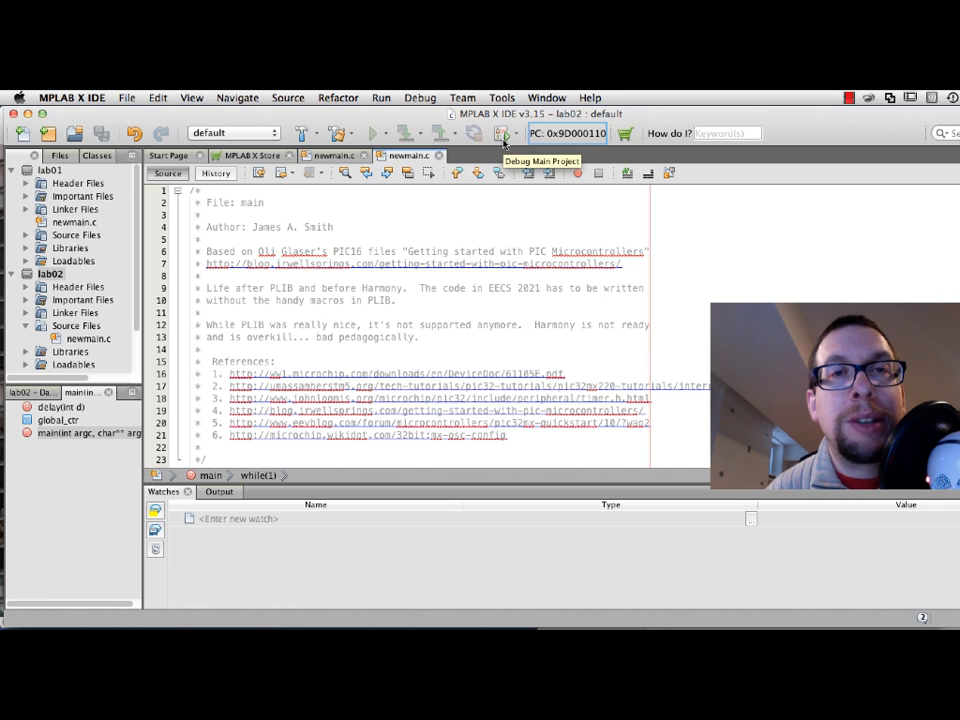
click(504, 132)
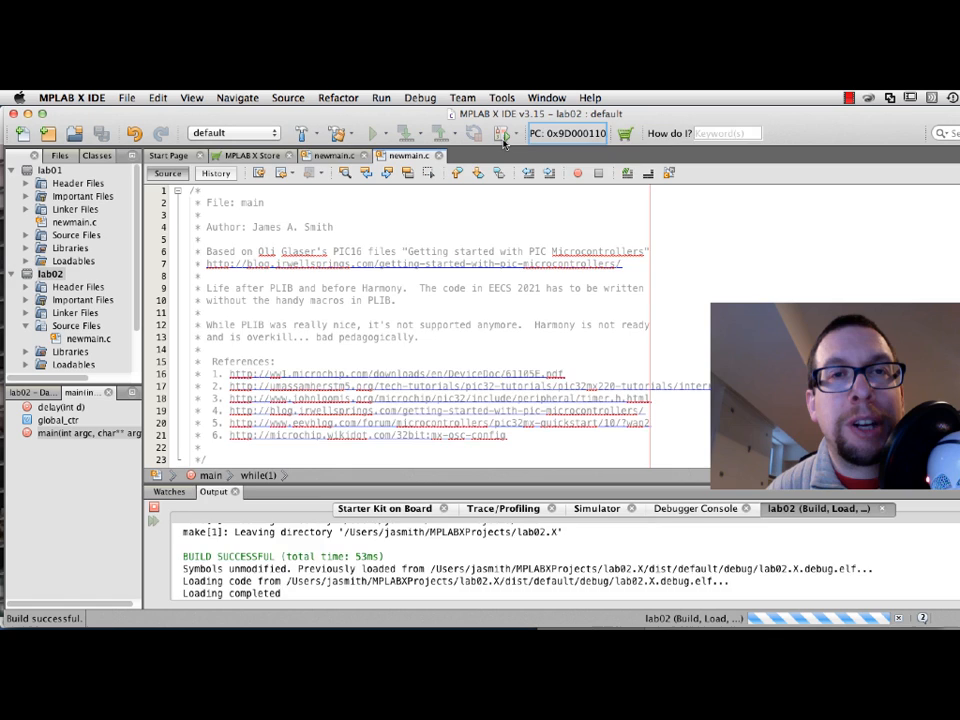
click(504, 136)
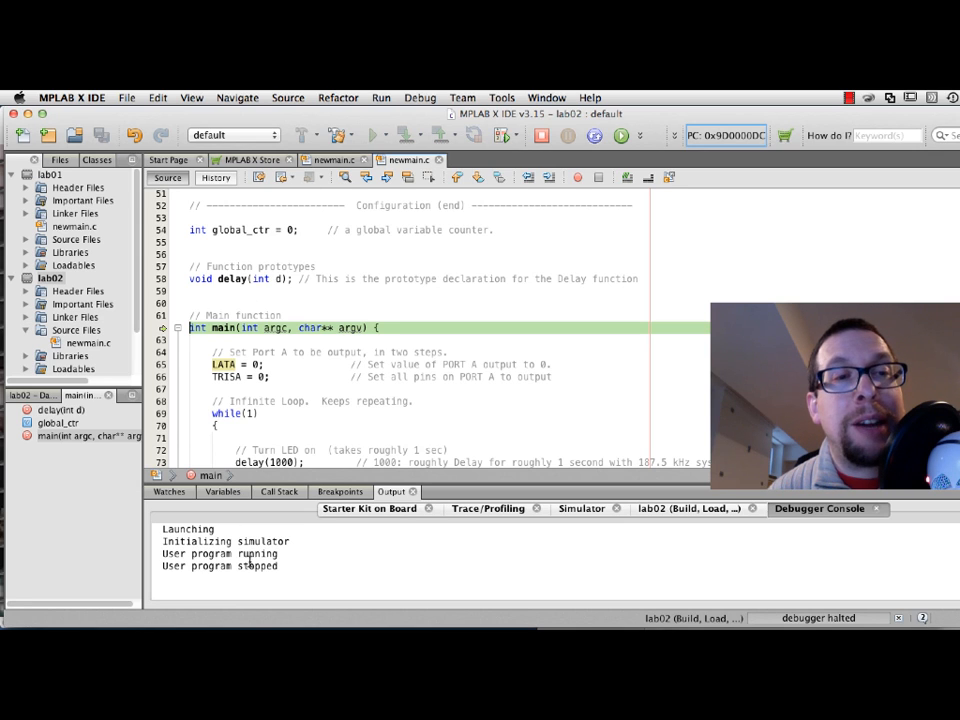
- Select the 'User program stopped' output message and scroll through the debug output
double_click(220, 566)
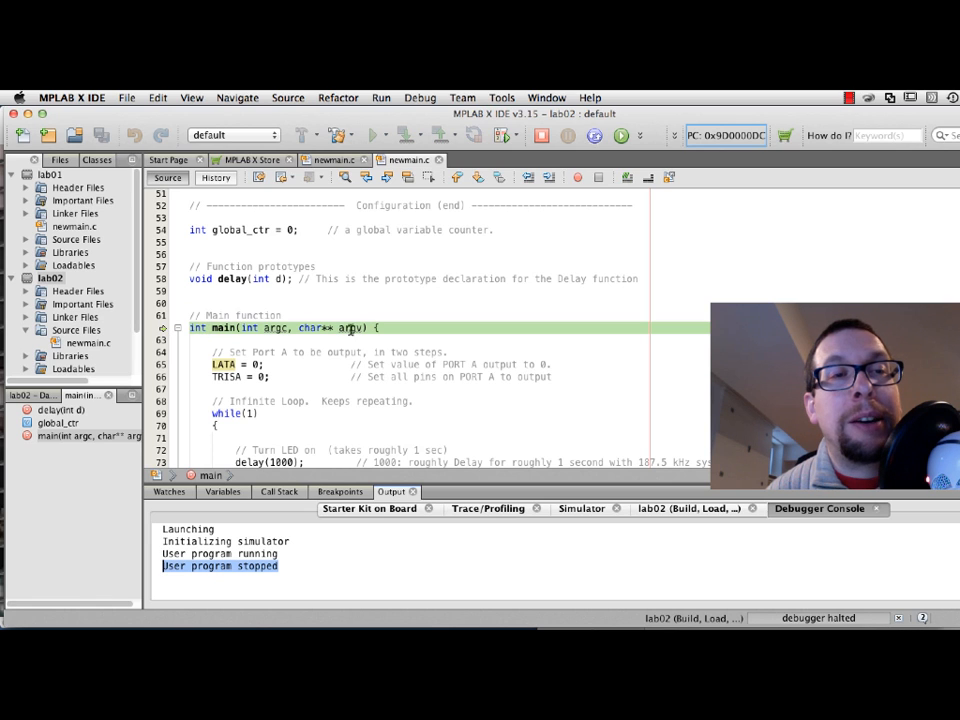
scroll(down, 3)
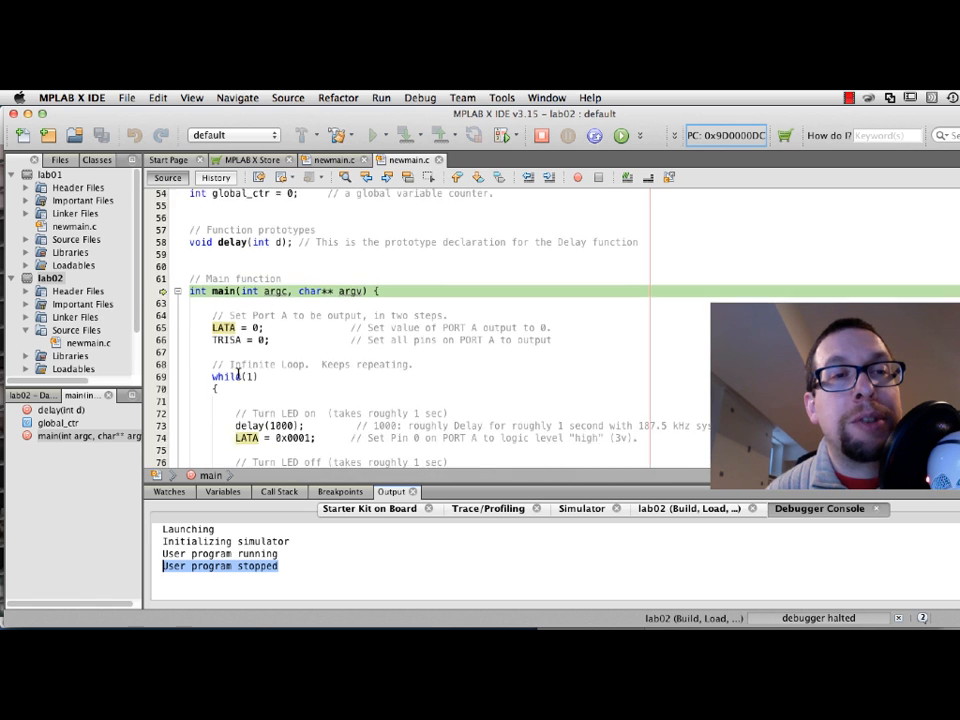
scroll(down, 3)
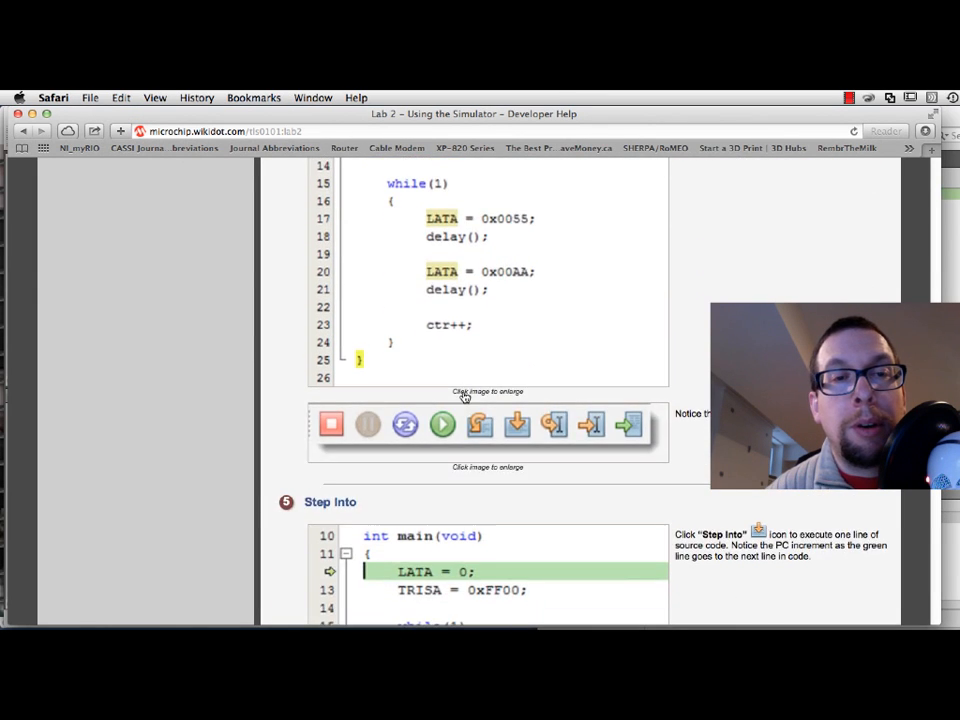
- Finish reading the Step Into section and switch back to the lab02 session in MPLAB X
scroll(down, 3)
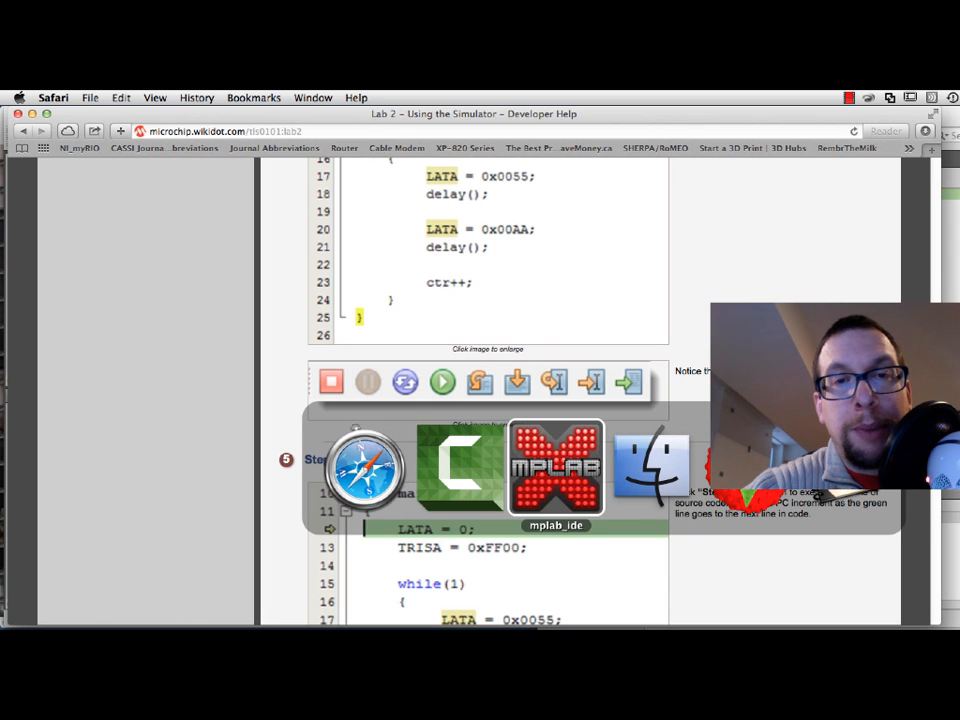
click(556, 468)
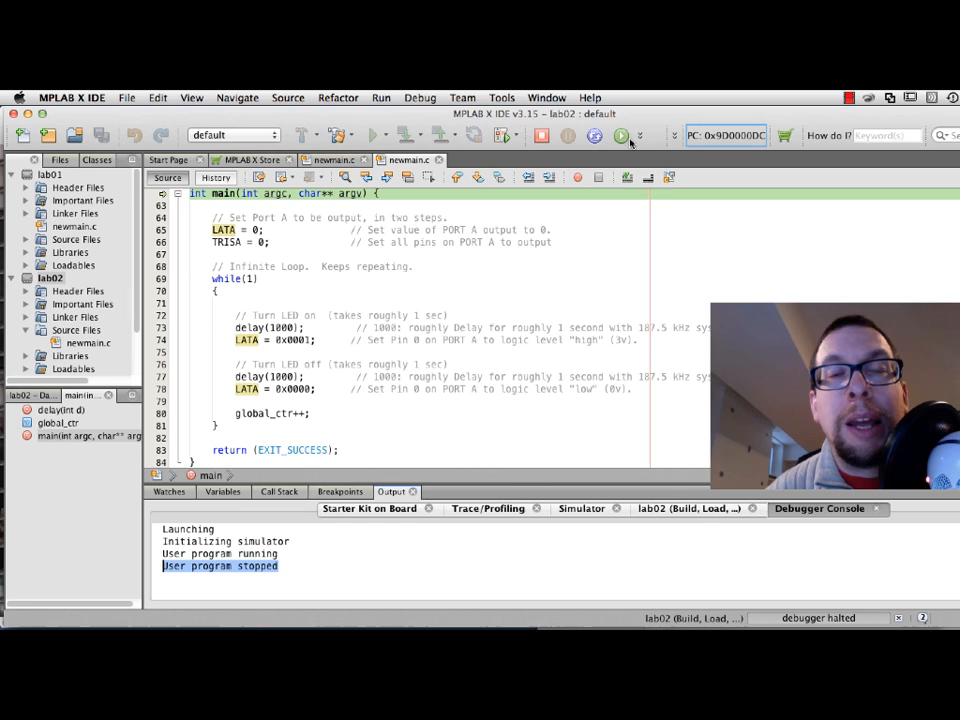
- Step Into (F7) once to execute one source line of the halted lab02 program
click(638, 136)
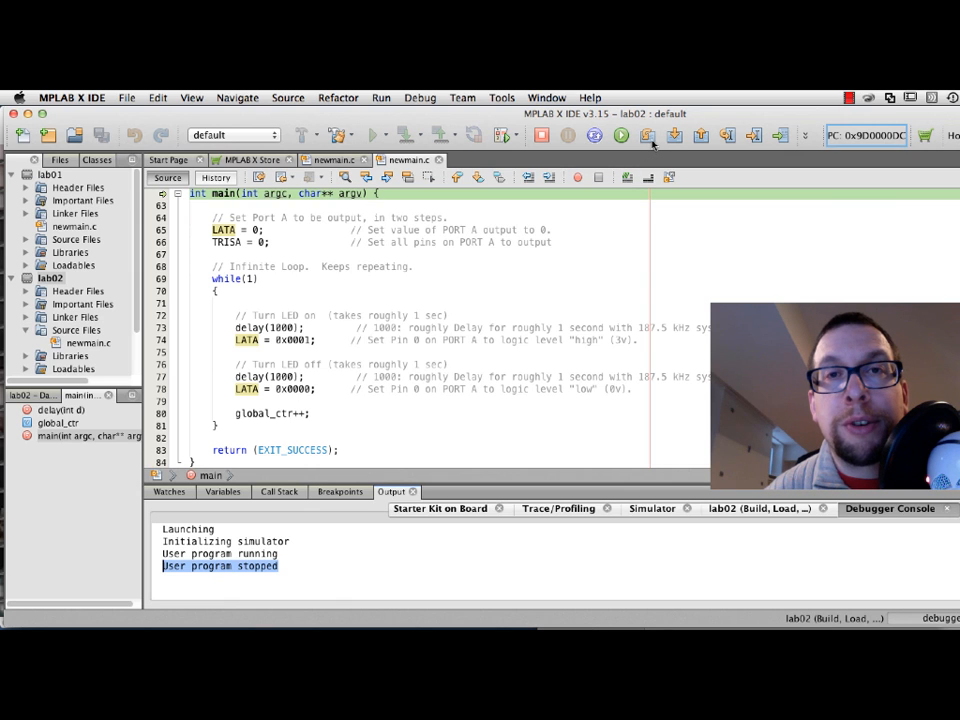
mouse_move(674, 136)
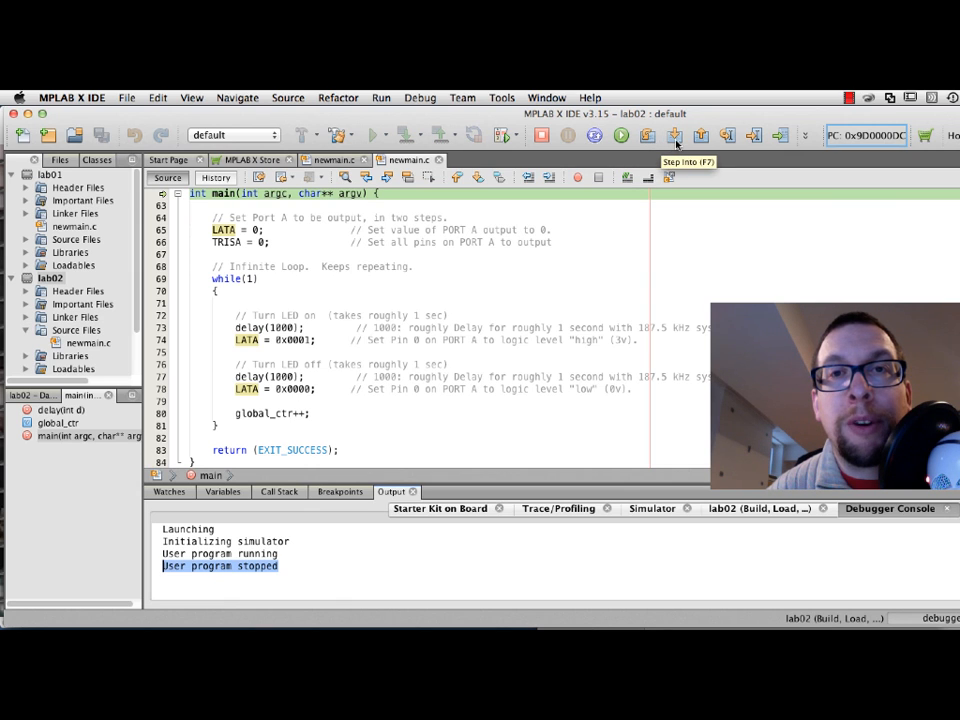
click(676, 136)
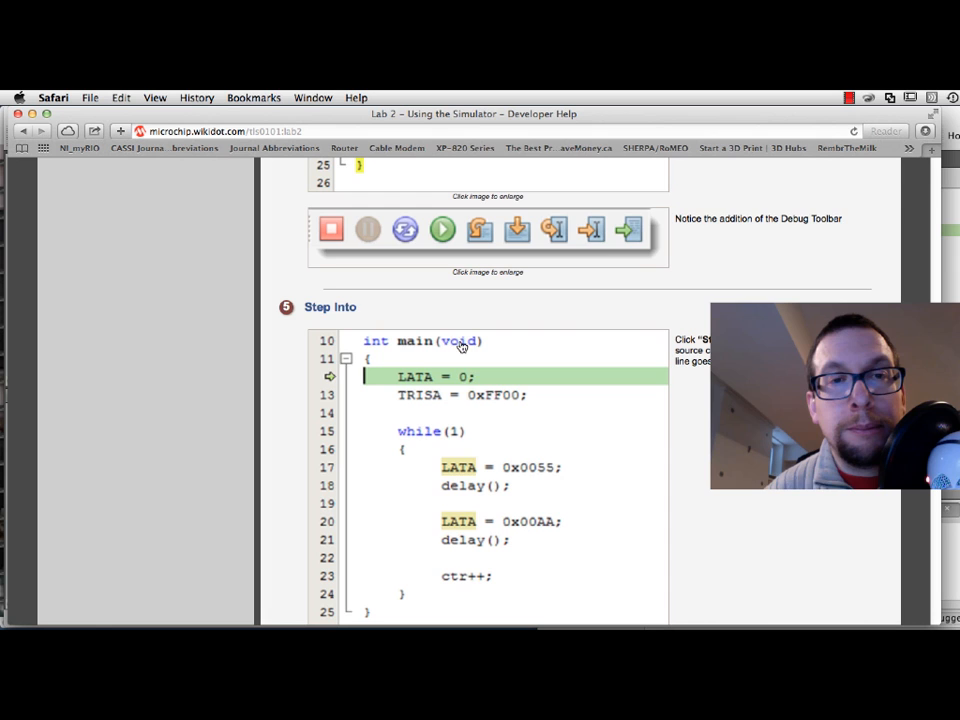
- Return to MPLAB X with execution paused at the LATA = 0 line
right_click(440, 500)
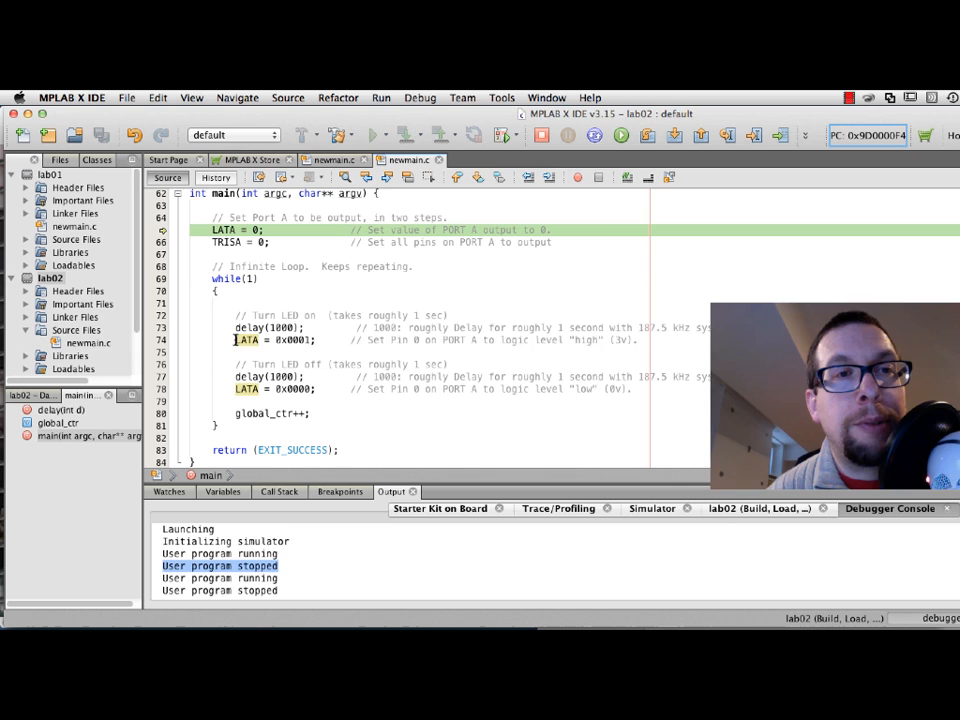
- Run lab02 to the cursor so the simulator halts on the LATA = 0x0001 line inside while(1)
click(246, 340)
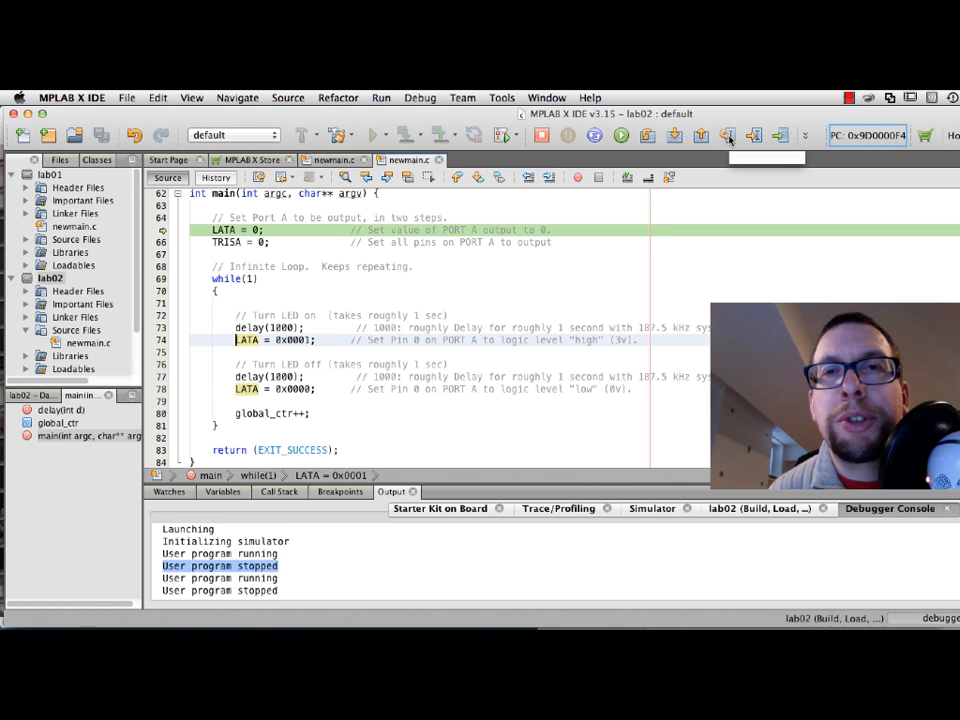
mouse_move(728, 136)
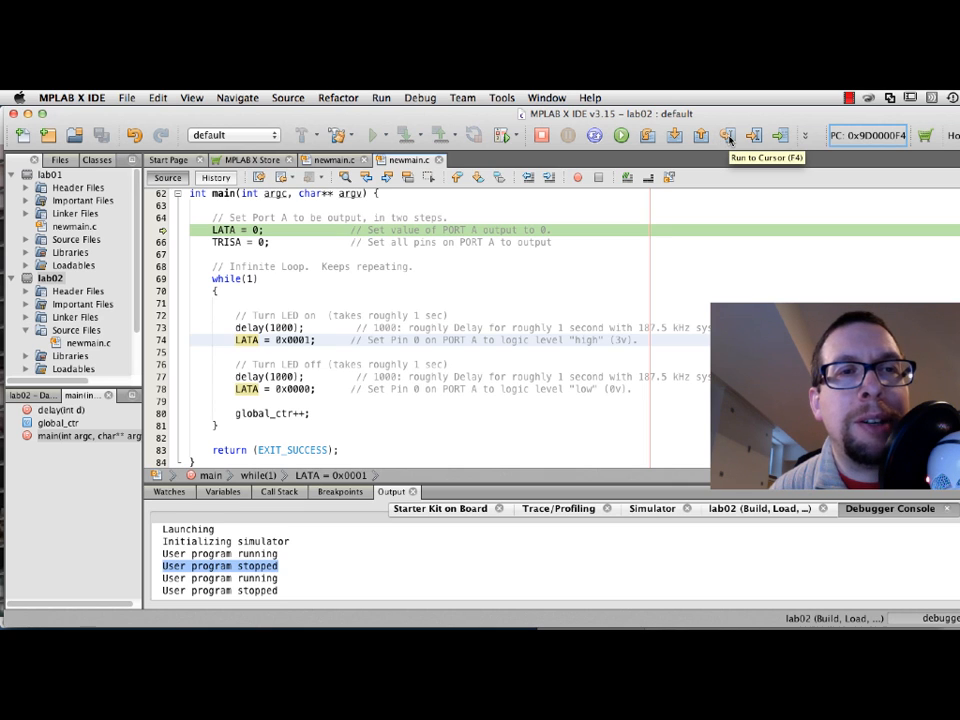
click(728, 136)
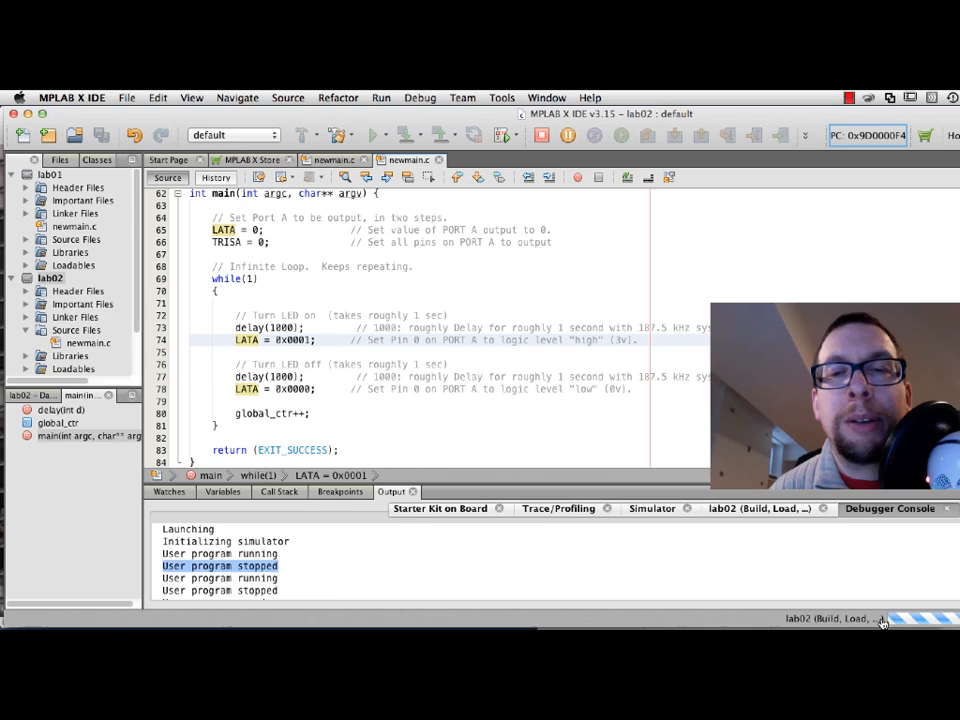
click(620, 136)
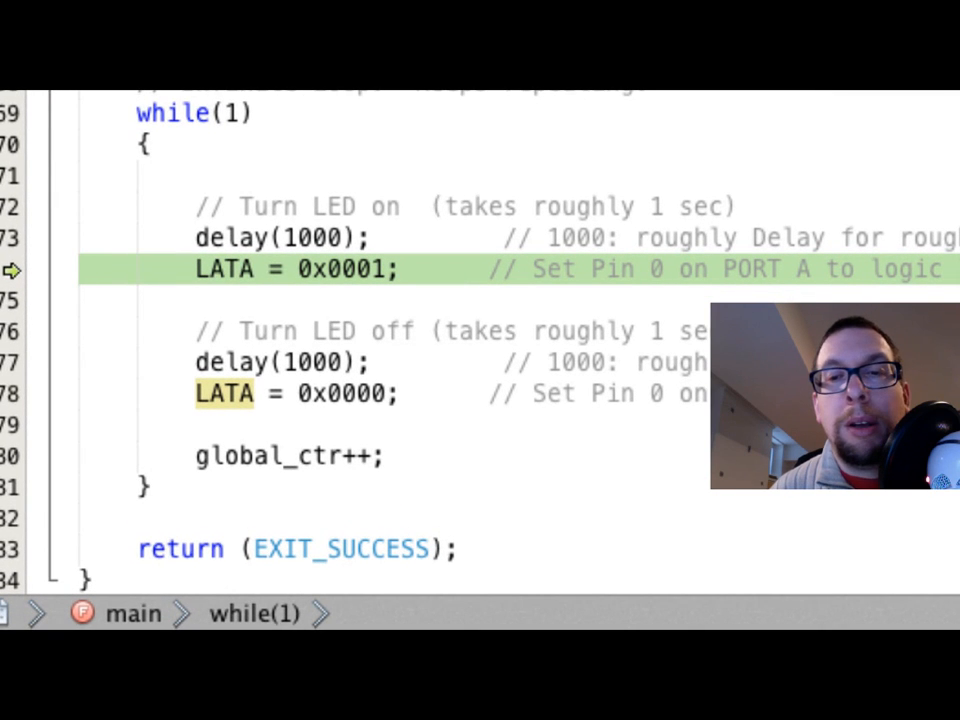
mouse_move(12, 270)
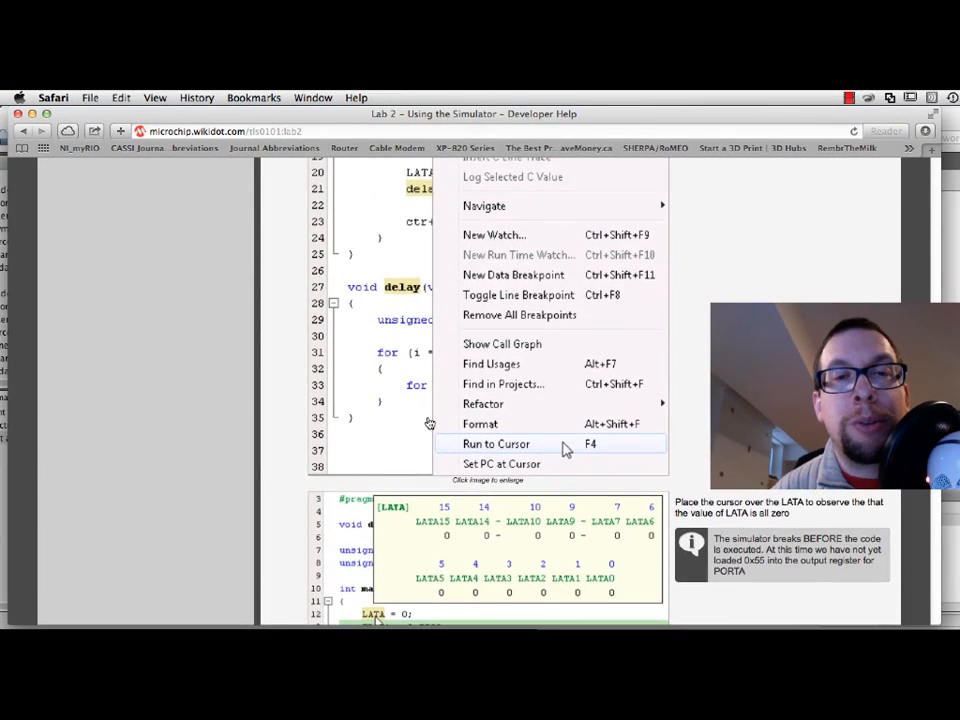
- Scroll the Safari Lab 2 guide down to its Breakpoints section
scroll(down, 3)
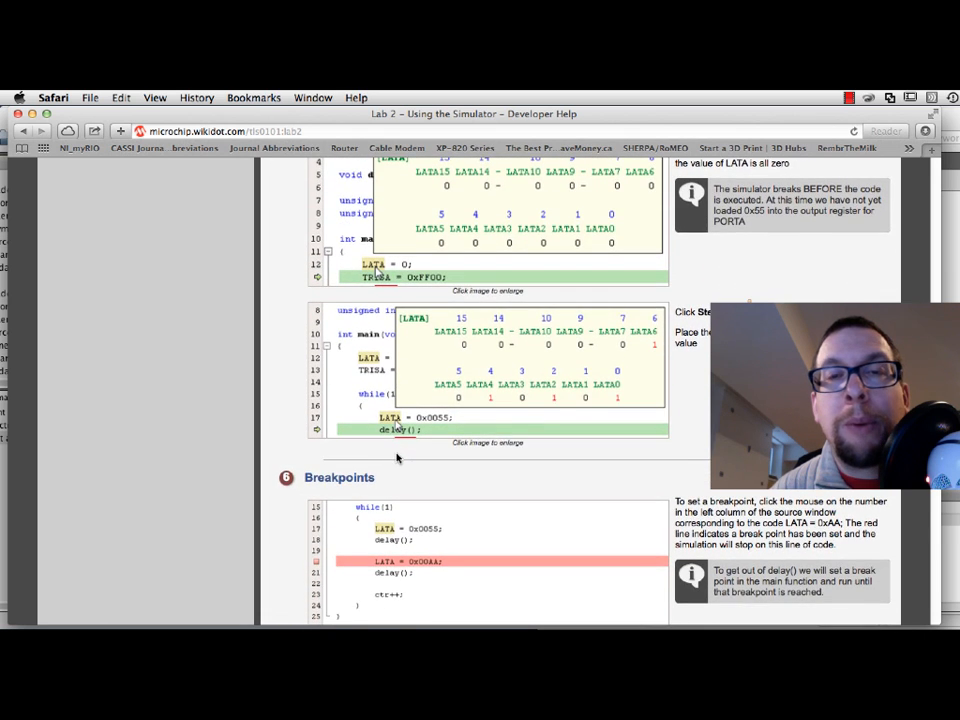
scroll(down, 3)
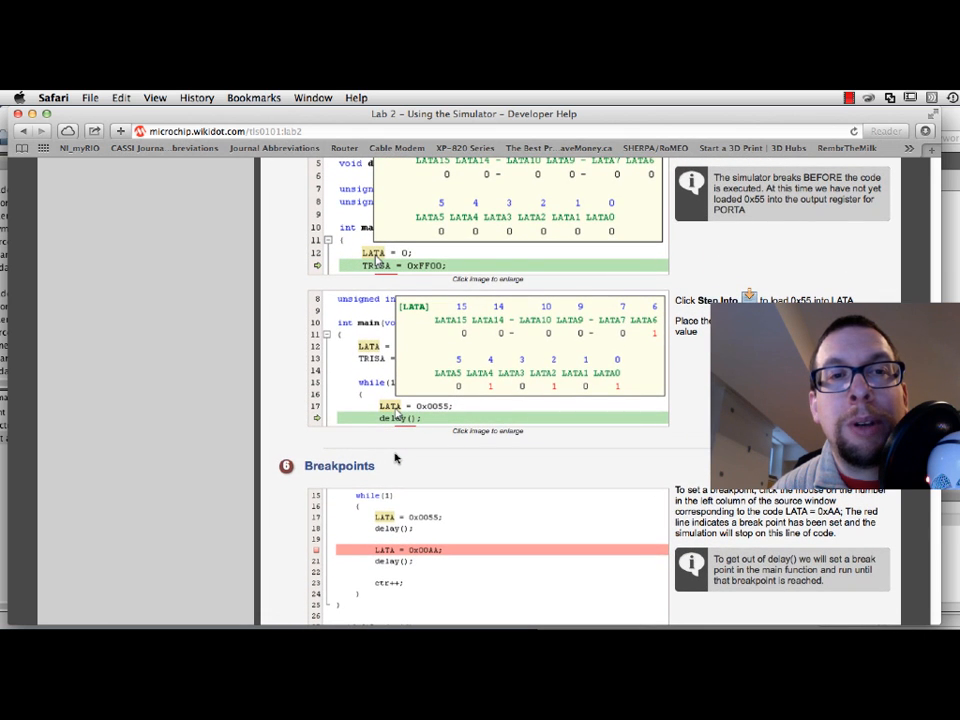
scroll(down, 3)
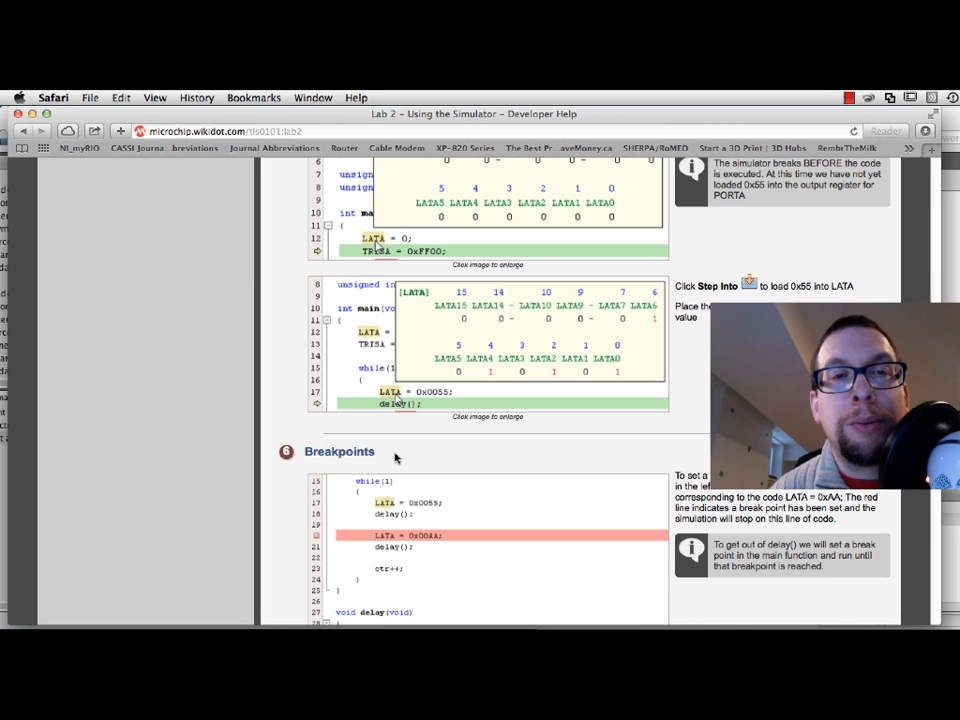
scroll(down, 3)
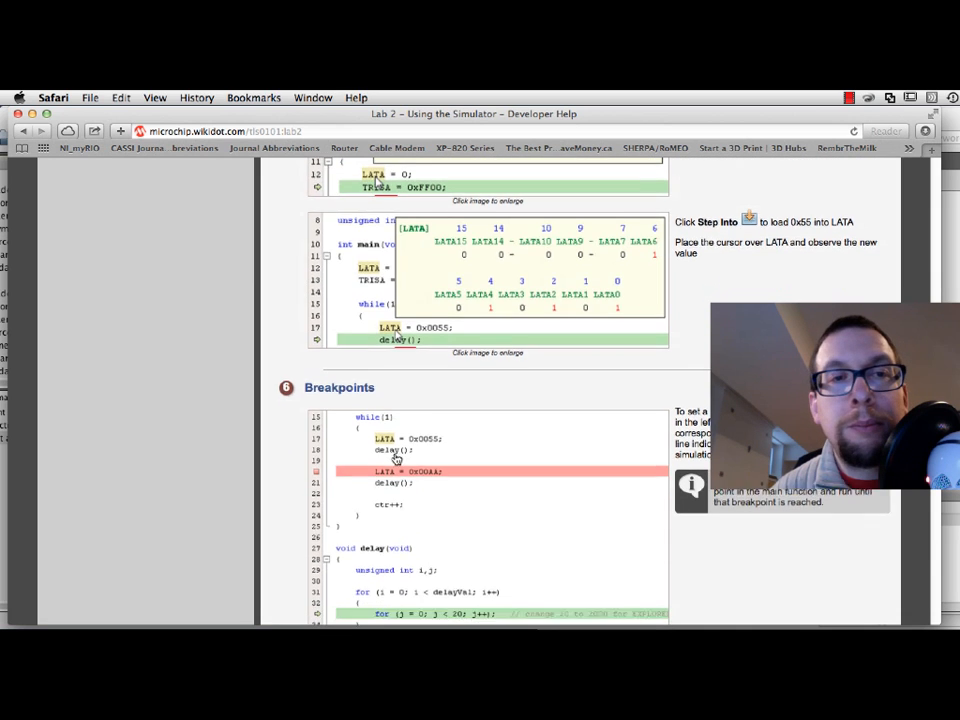
scroll(down, 3)
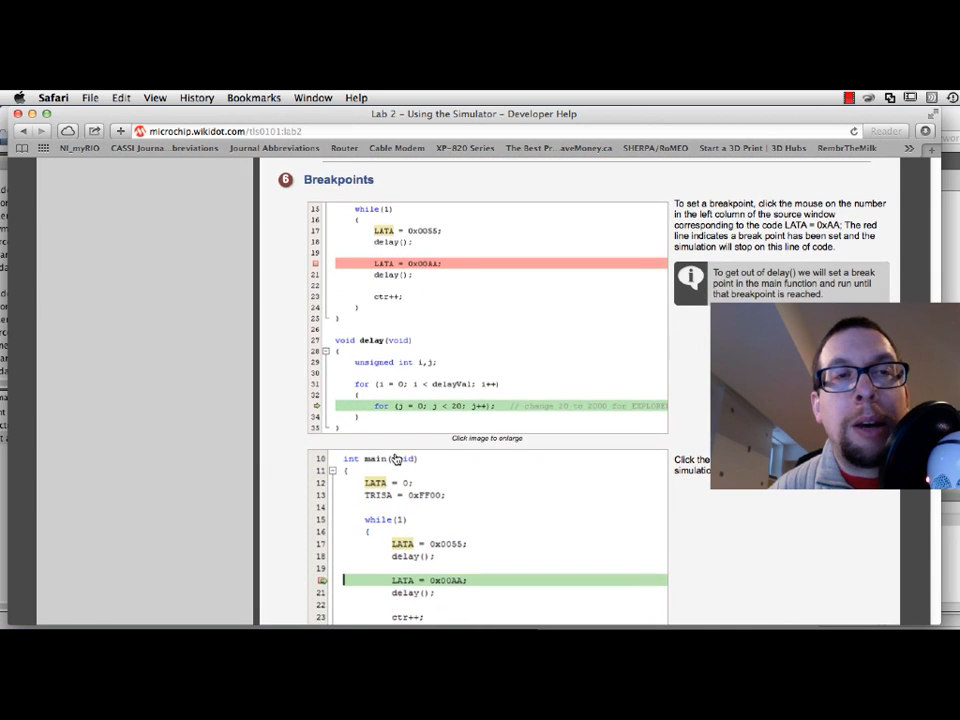
scroll(down, 3)
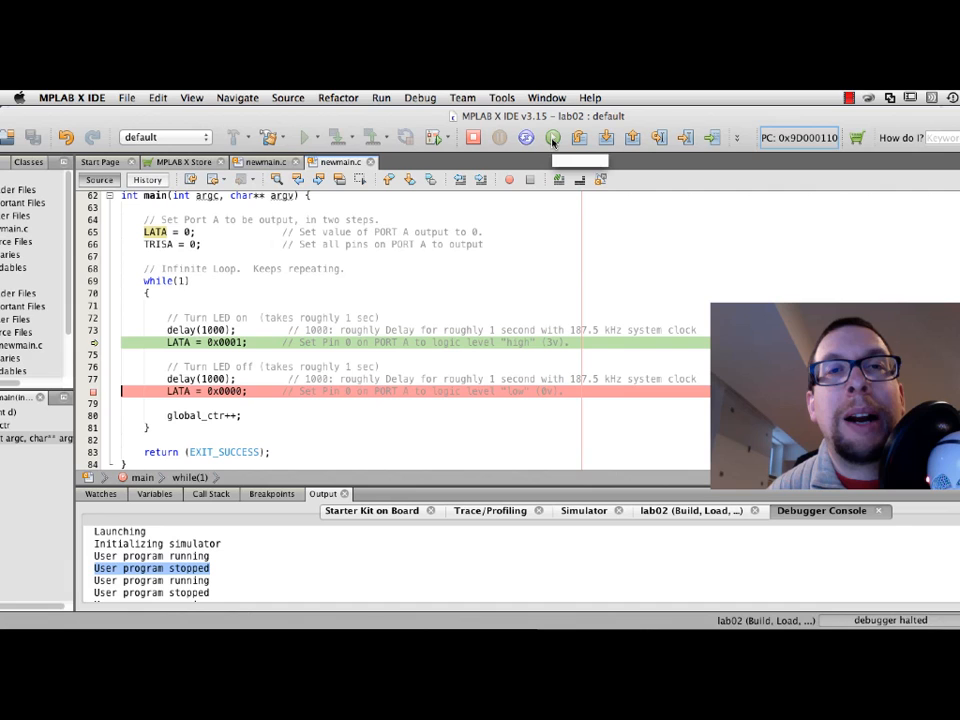
mouse_move(552, 138)
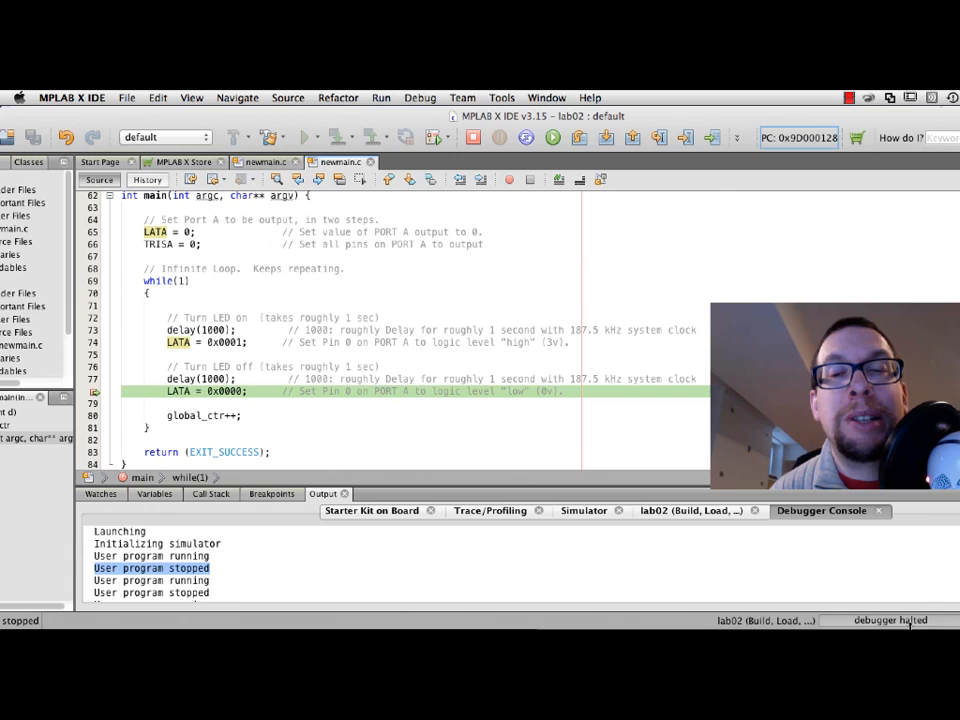
mouse_move(190, 414)
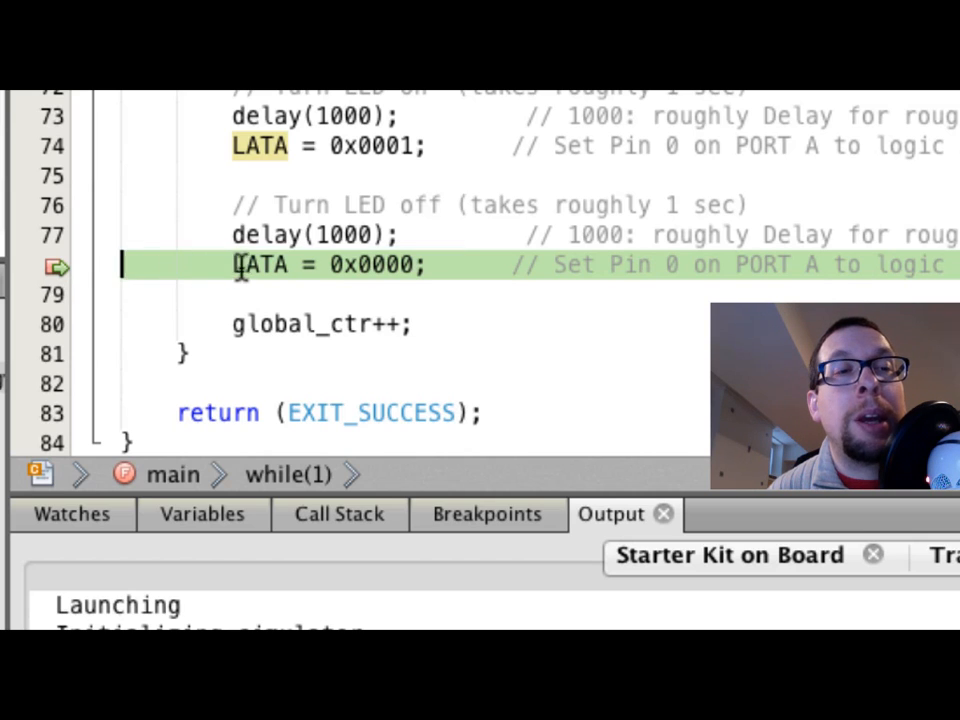
mouse_move(260, 146)
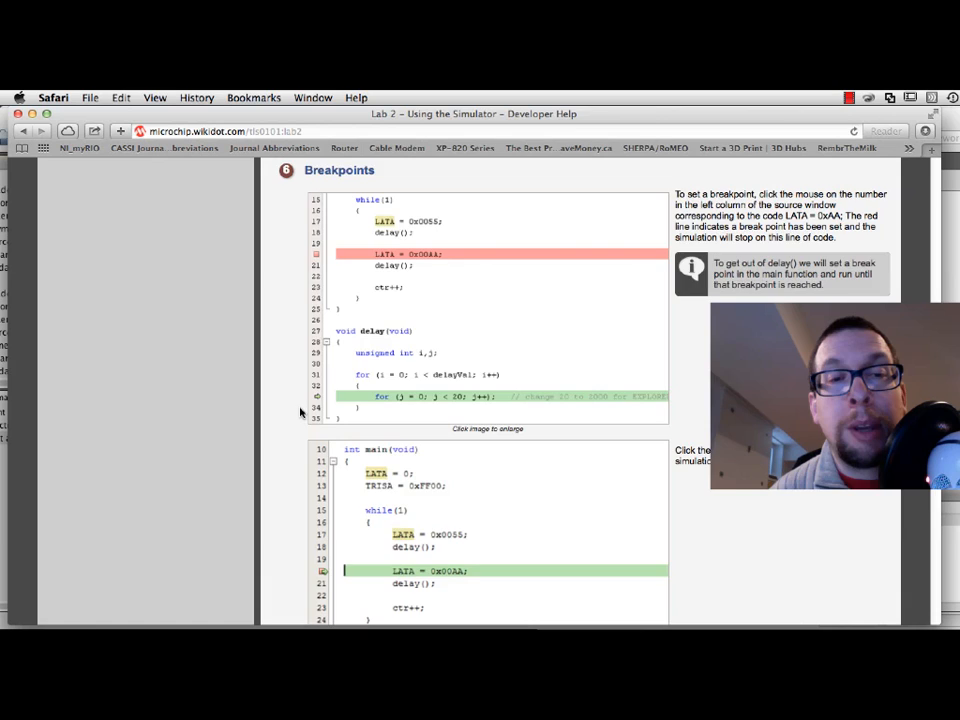
- Scroll the lab guide to the Step Over section after lab02 halts at the LATA = 0x0000 breakpoint
scroll(down, 3)
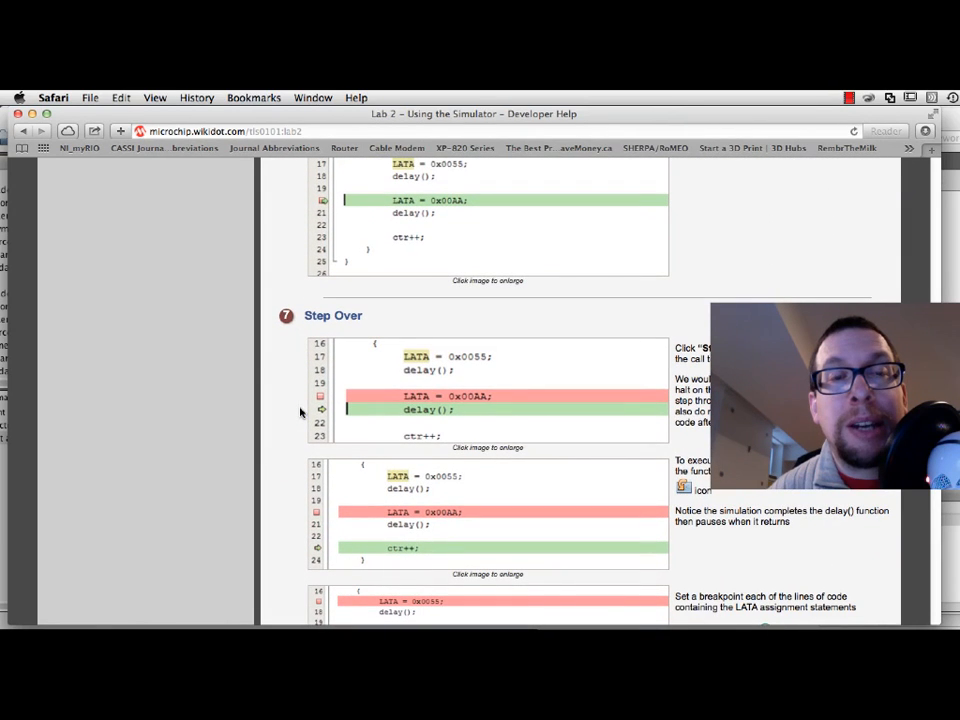
mouse_move(332, 330)
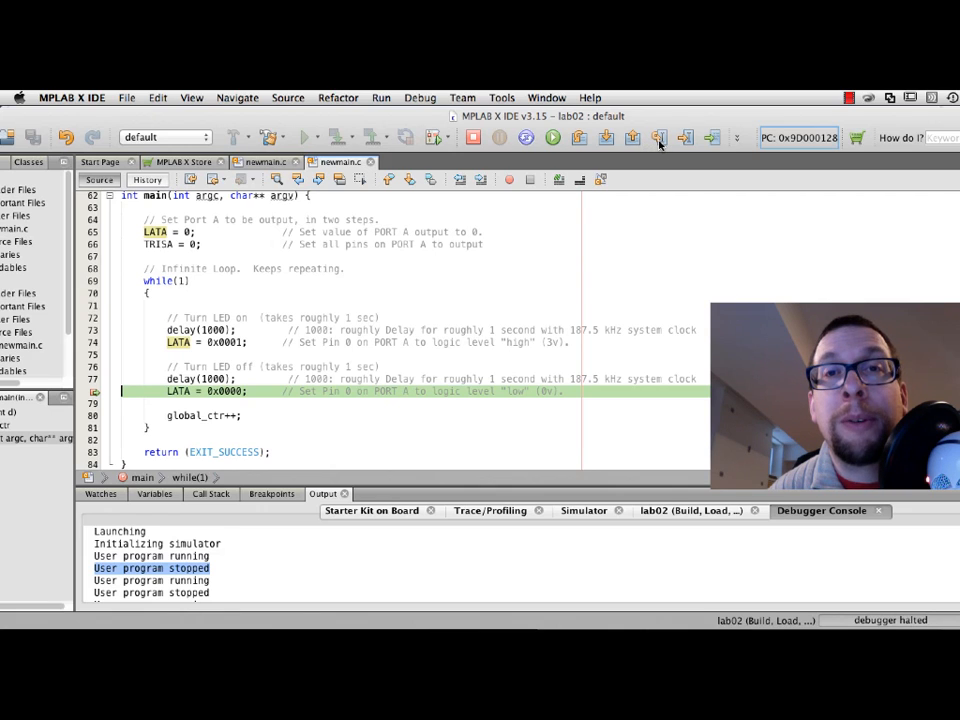
mouse_move(580, 136)
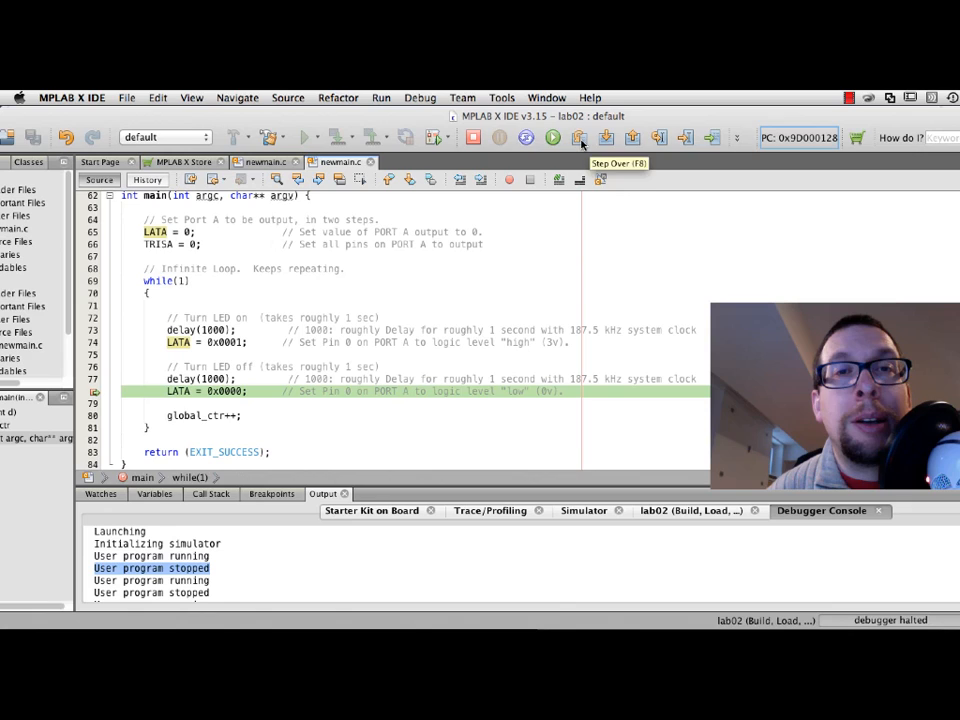
- Step over LATA = 0x0000 and global_ctr++ until the loop's first delay(1000) call is current
click(552, 136)
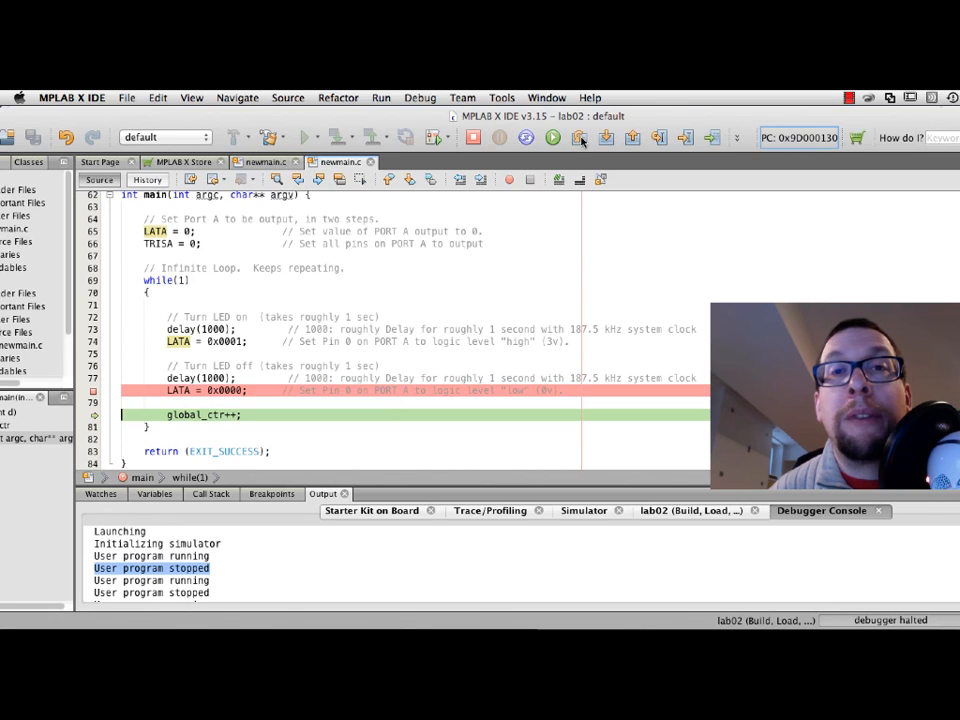
click(578, 136)
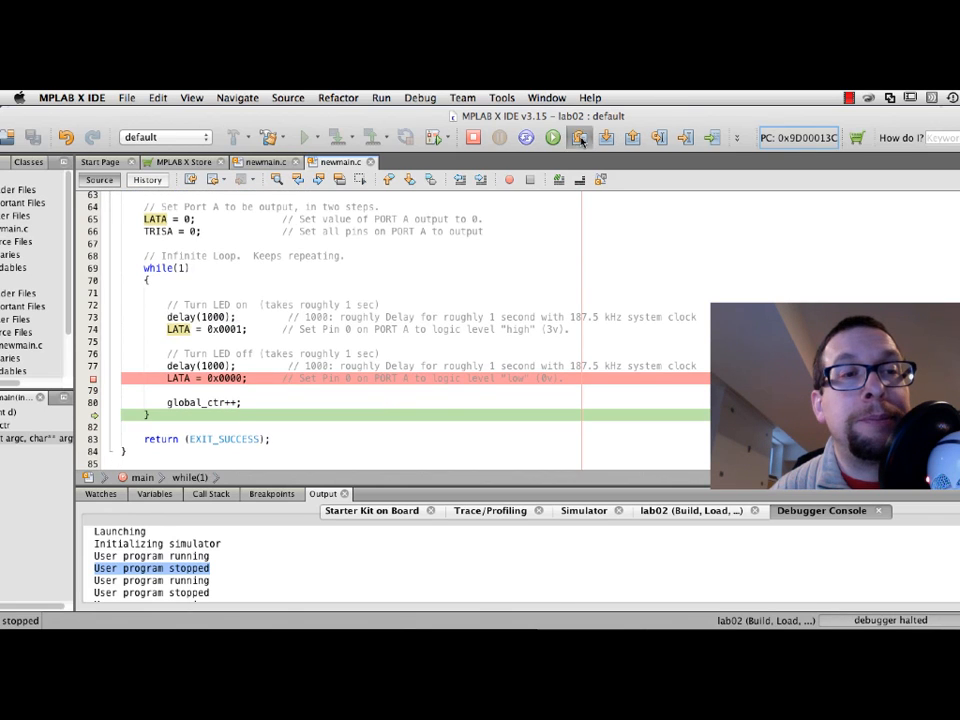
click(580, 136)
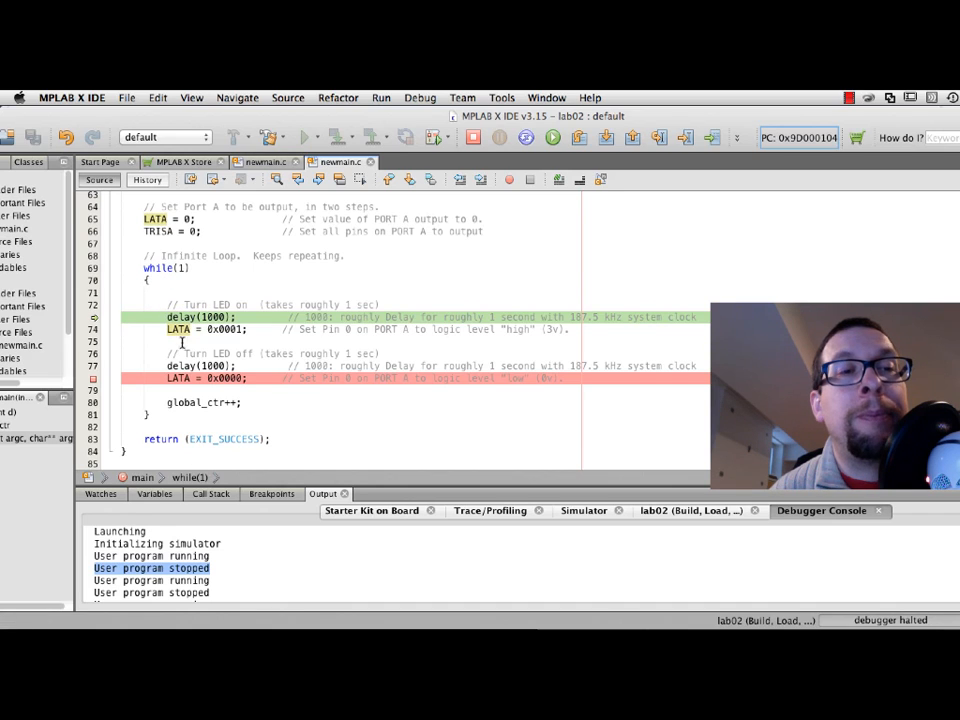
mouse_move(210, 402)
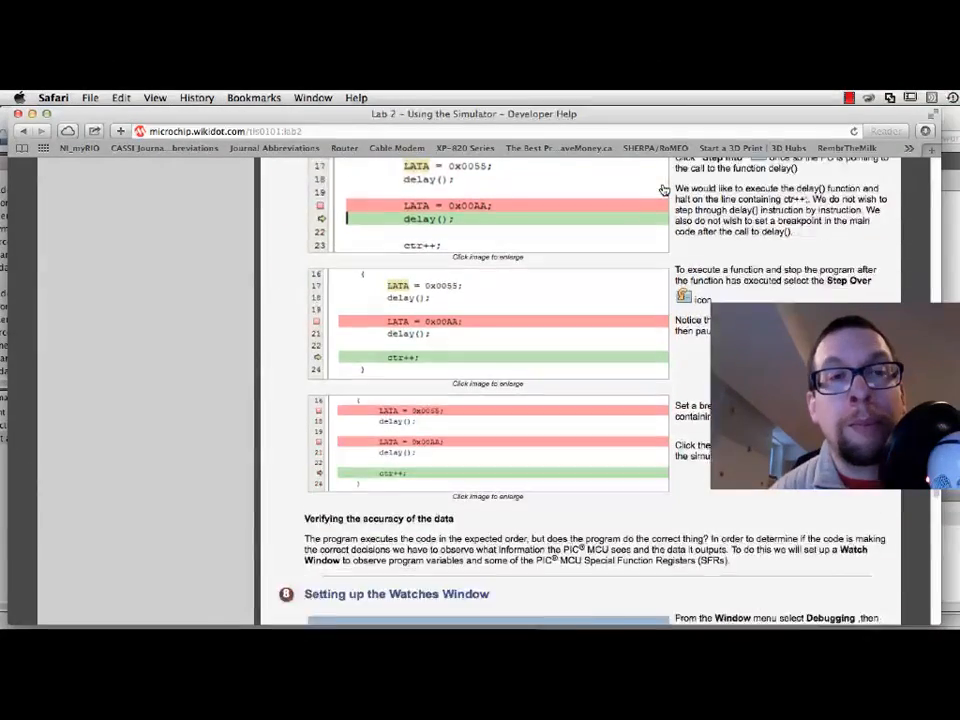
- Scroll the lab guide down to the Setting up the Watches Window section
scroll(down, 3)
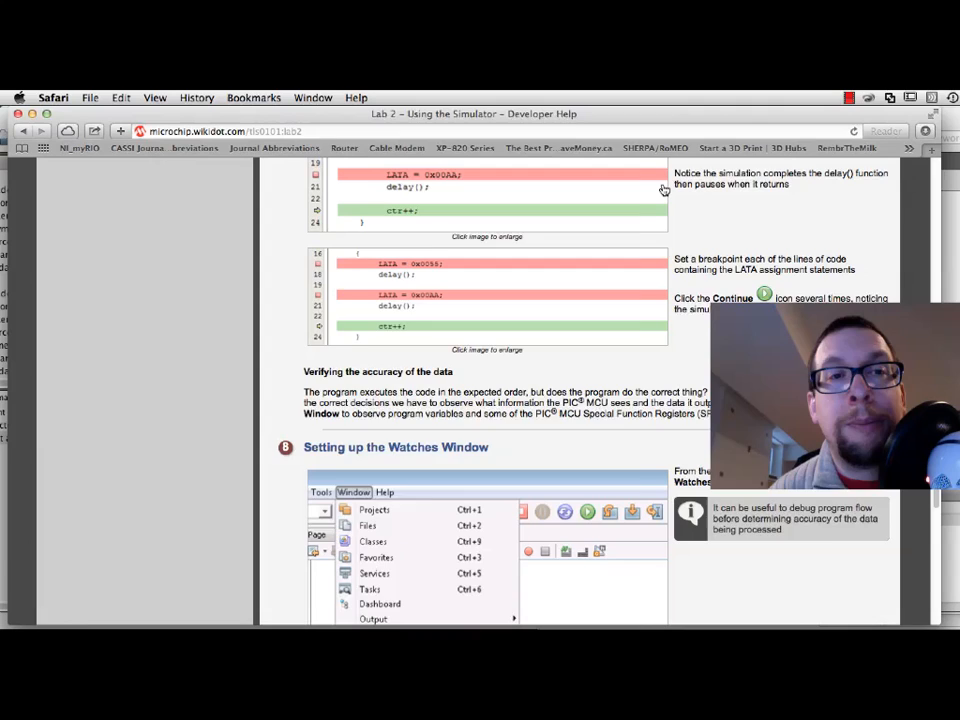
scroll(down, 3)
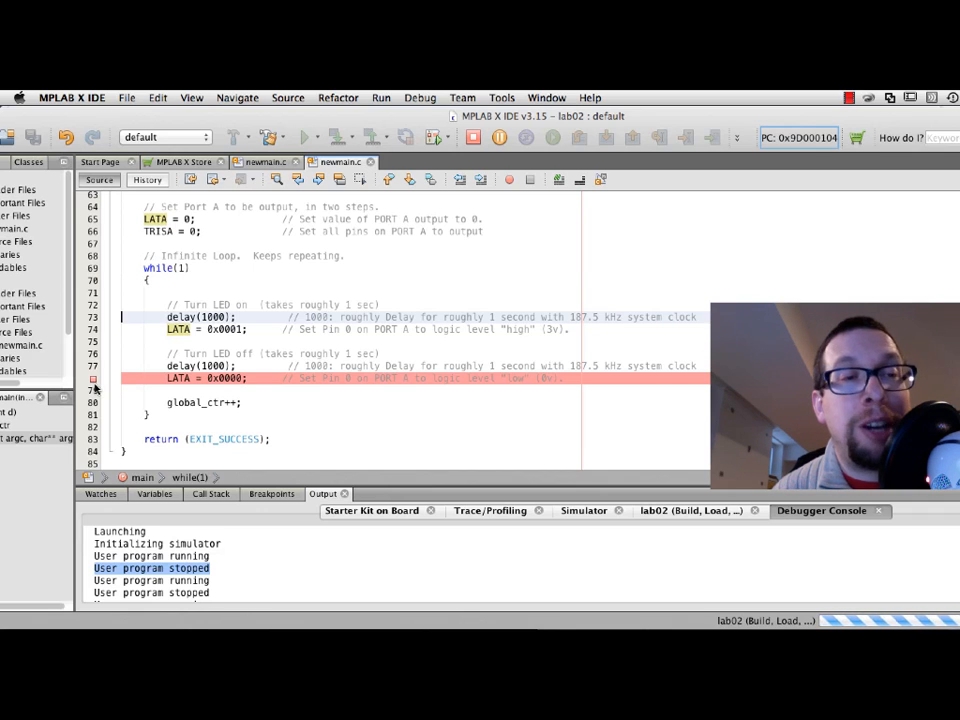
- Continue execution until the simulator halts at the LATA = 0x0001 breakpoint
click(552, 136)
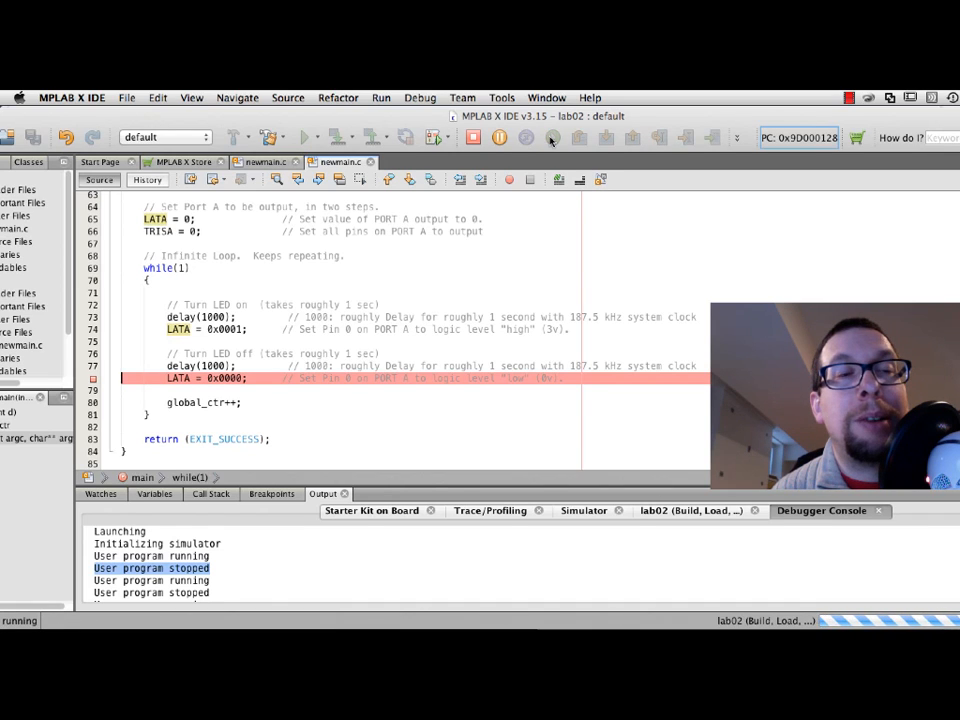
mouse_move(364, 264)
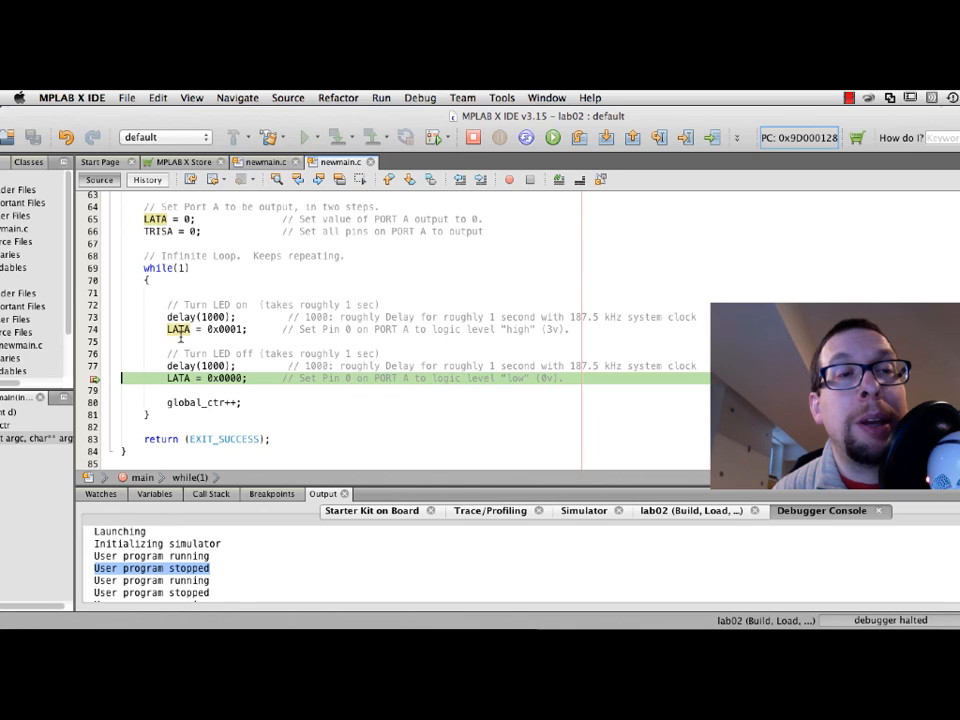
mouse_move(178, 328)
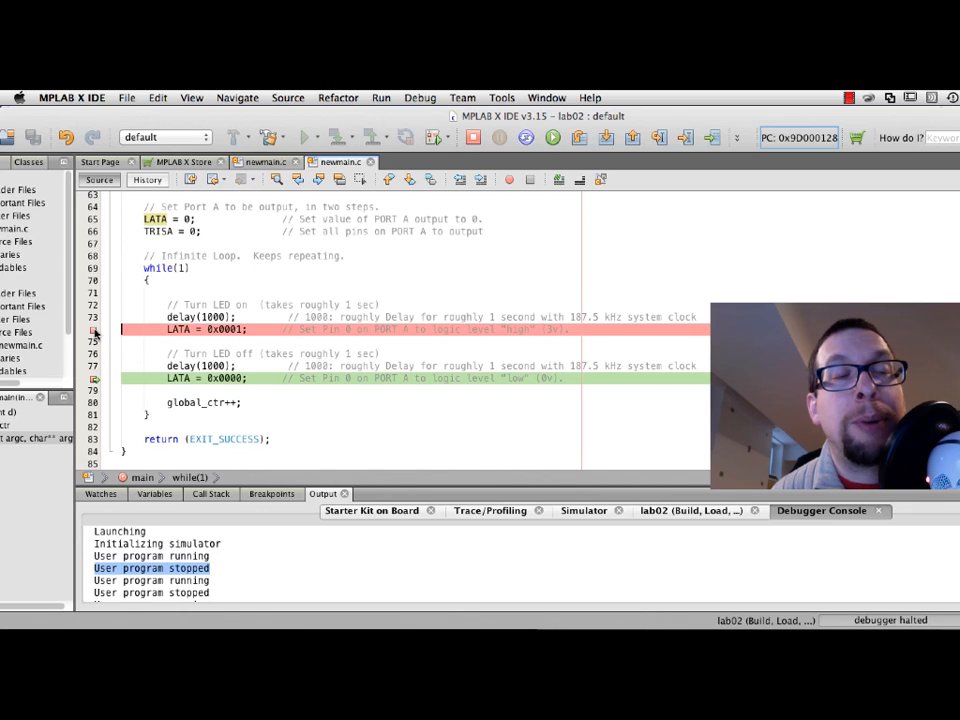
click(552, 136)
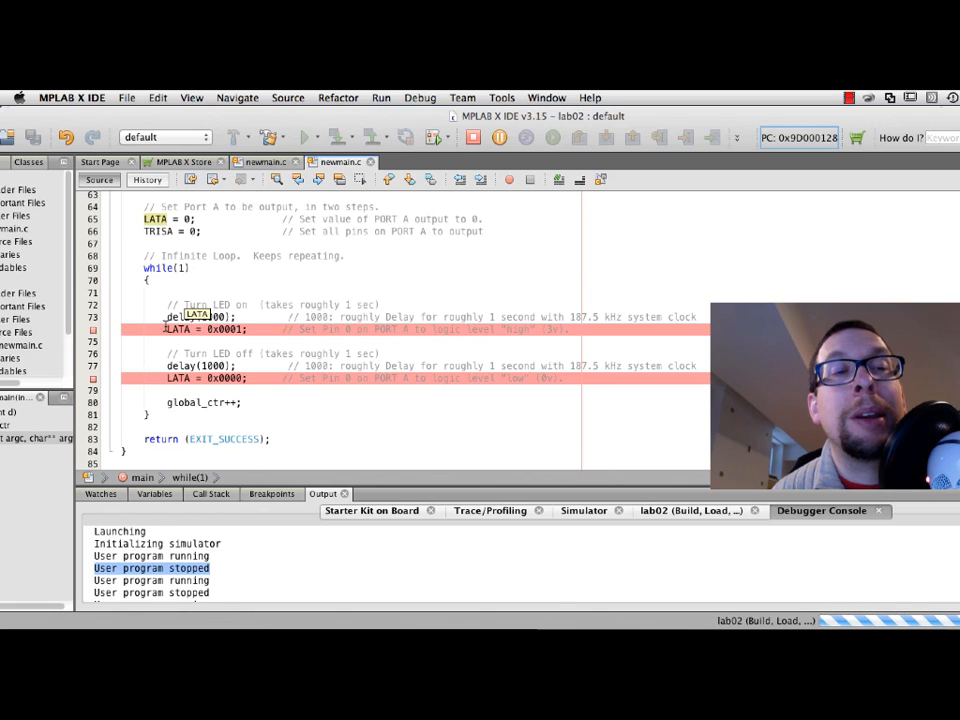
click(552, 136)
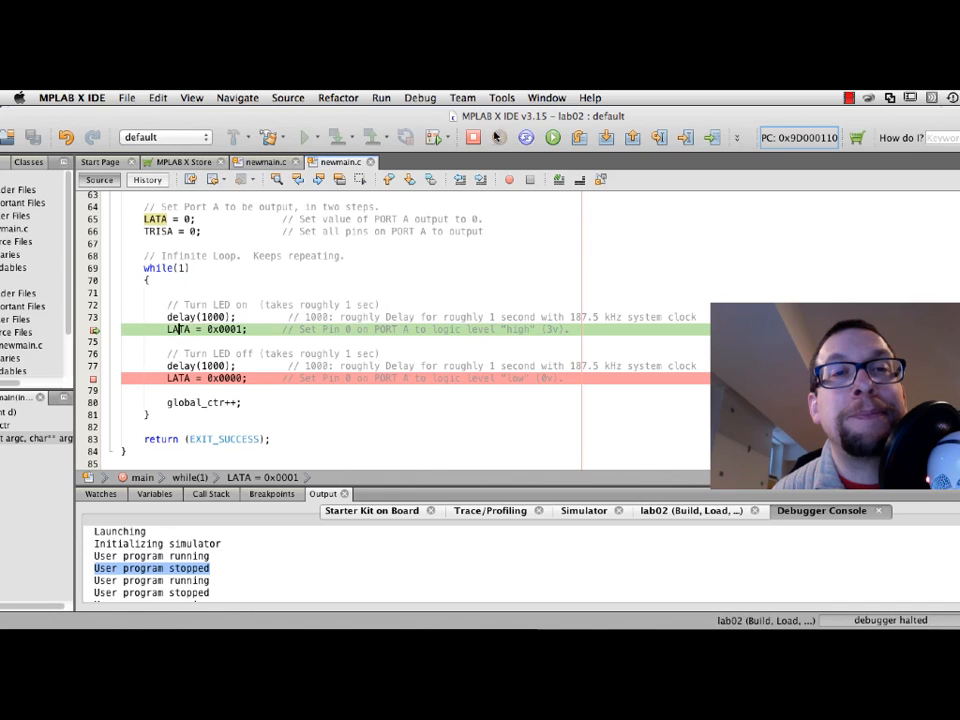
mouse_move(500, 136)
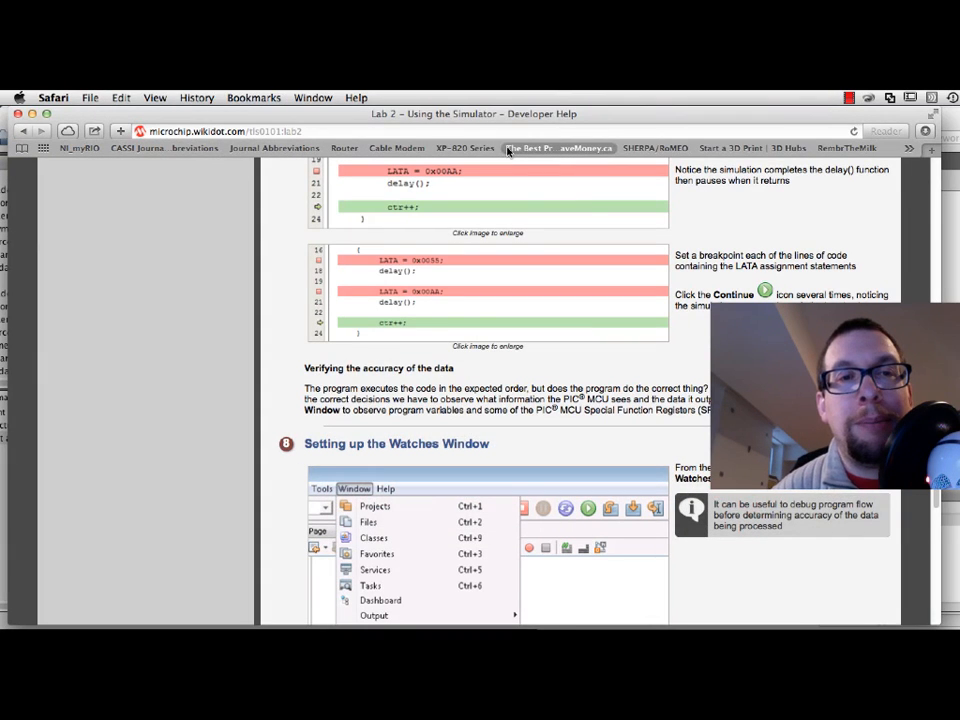
- Scroll the developer help page to recheck the Setting up the Watches Window section
scroll(down, 3)
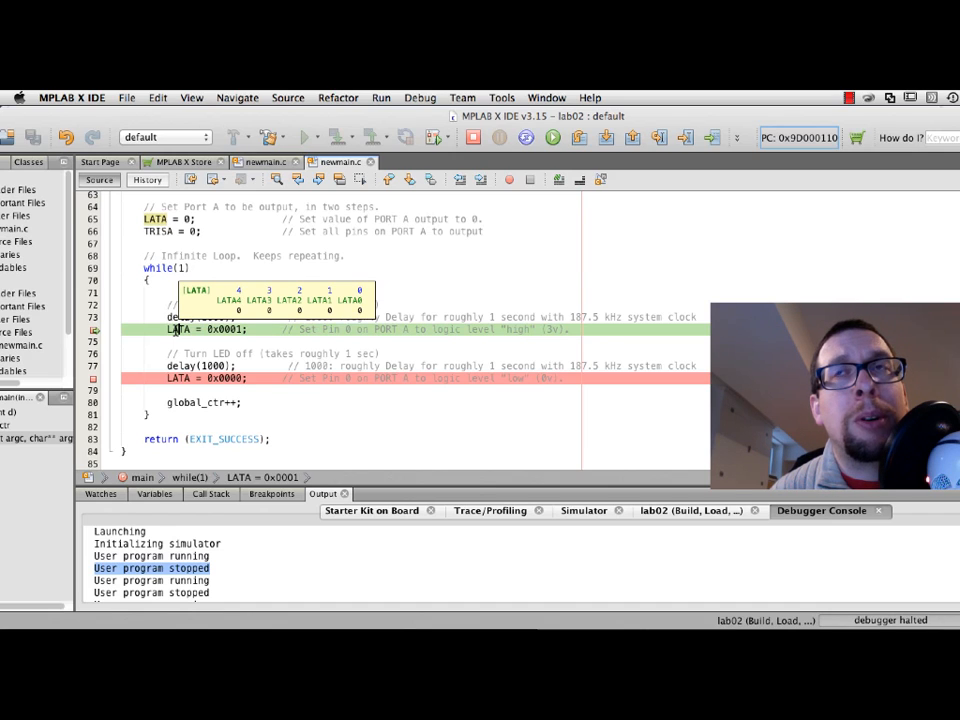
mouse_move(176, 464)
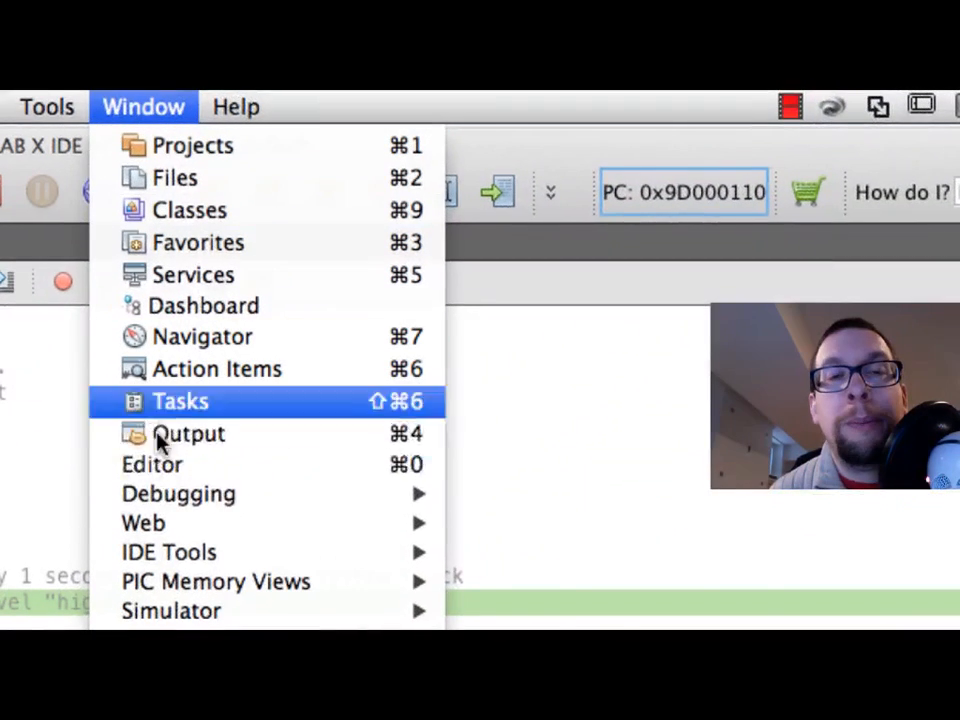
mouse_move(178, 492)
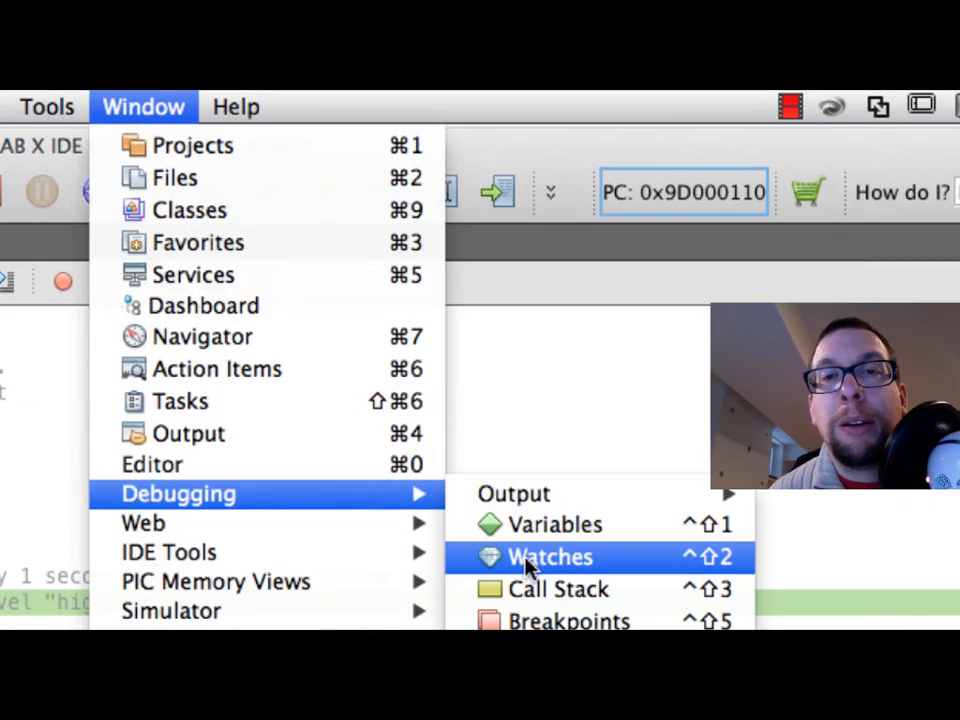
- Show the Watches panel beneath lab02's code via Window > Debugging > Watches
click(548, 556)
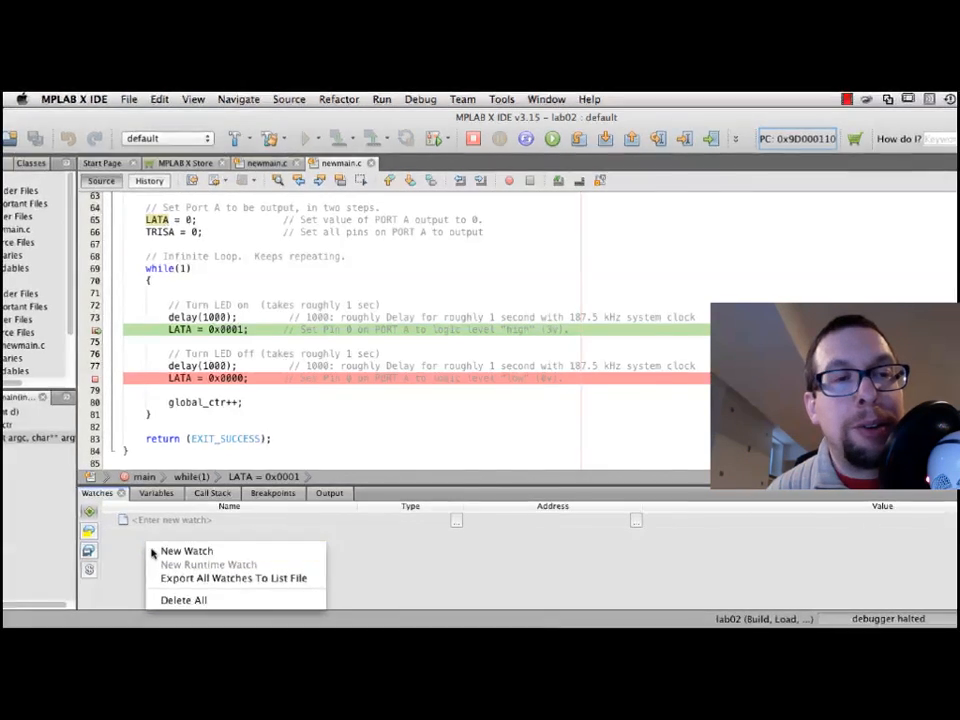
- Add new watches for the LATA SFR and the global_ctr global symbol
click(186, 552)
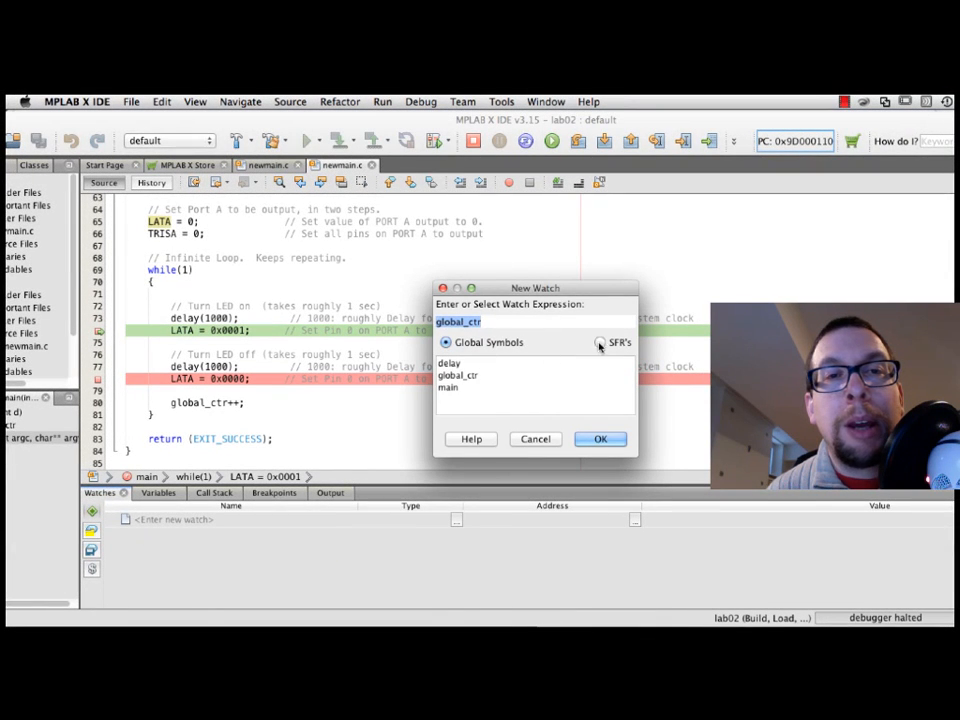
click(600, 342)
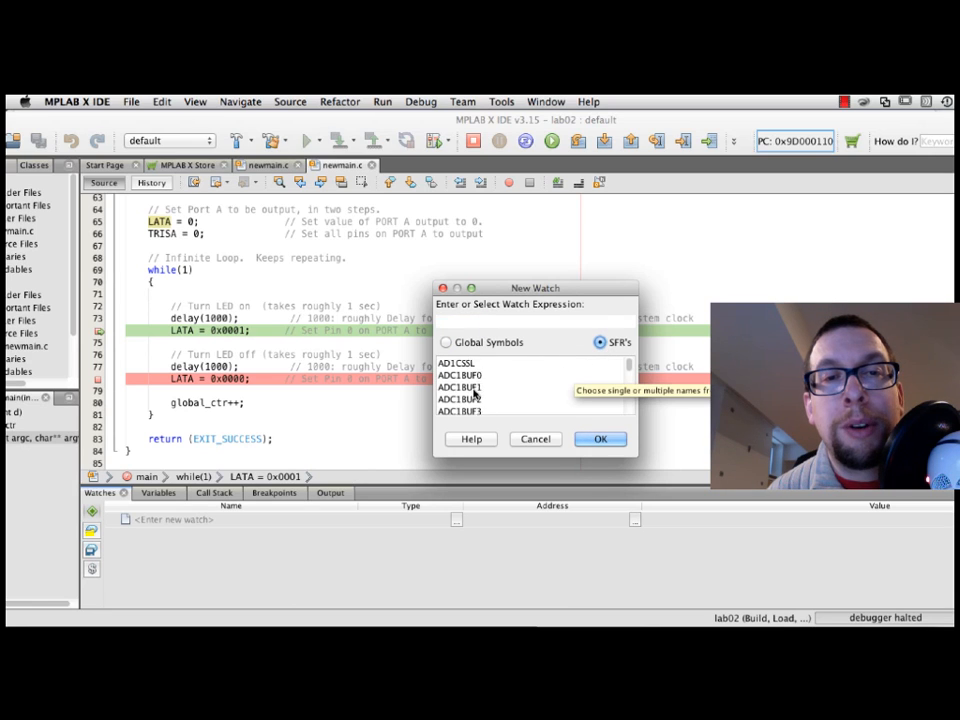
scroll(down, 3)
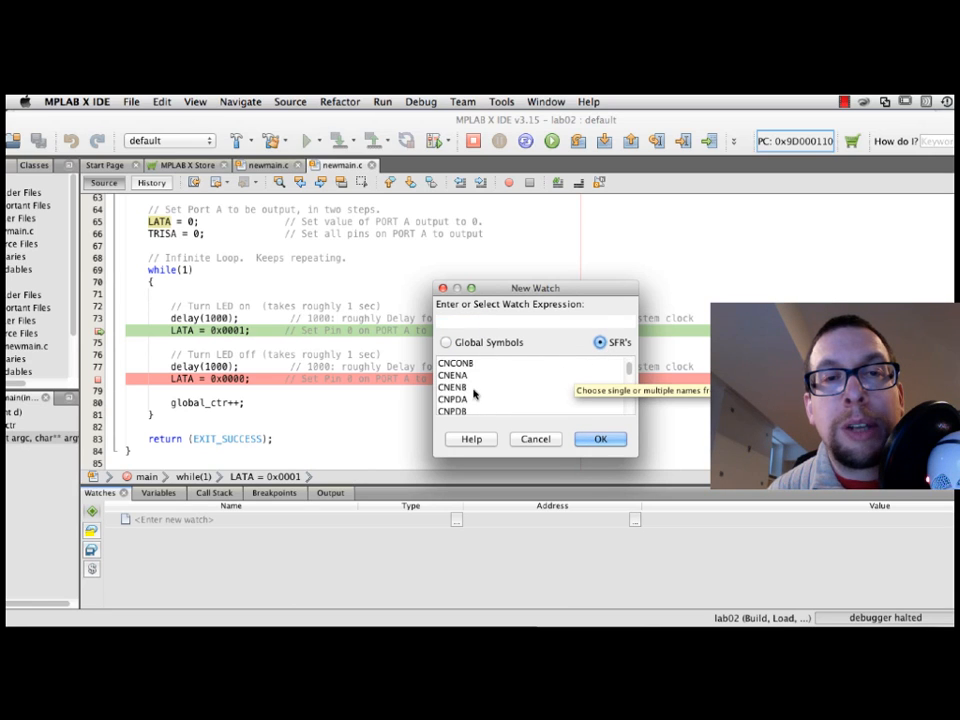
scroll(down, 3)
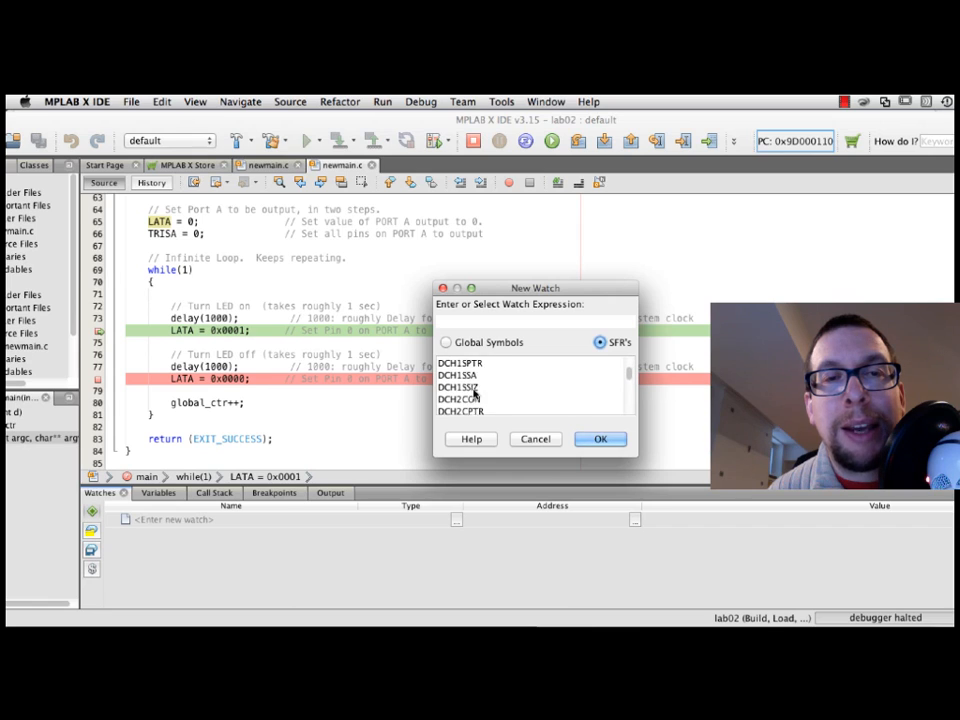
scroll(down, 3)
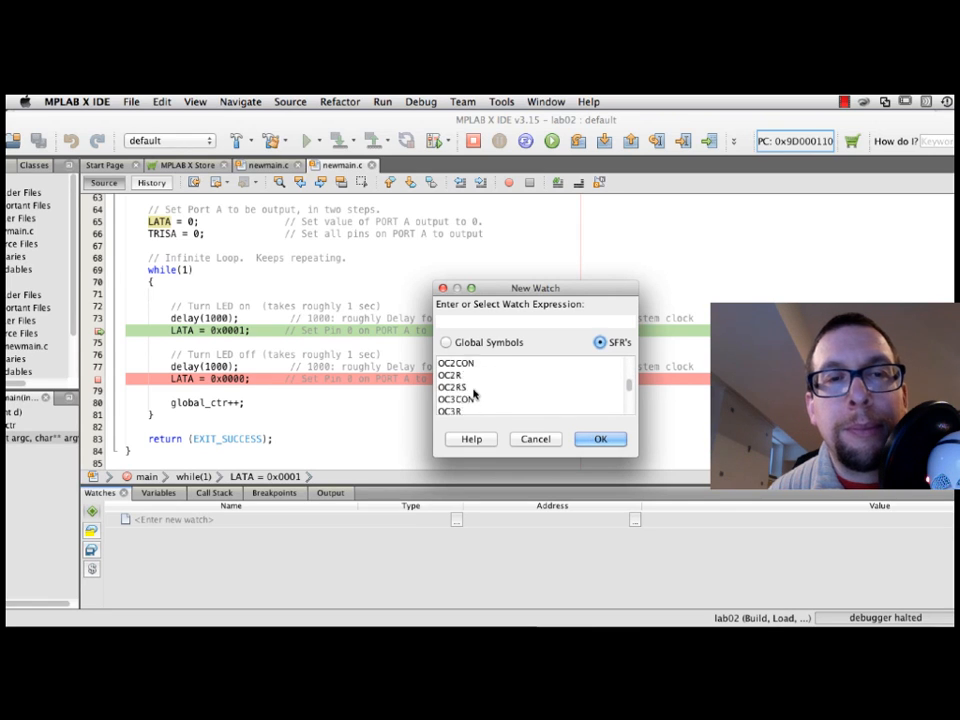
scroll(down, 3)
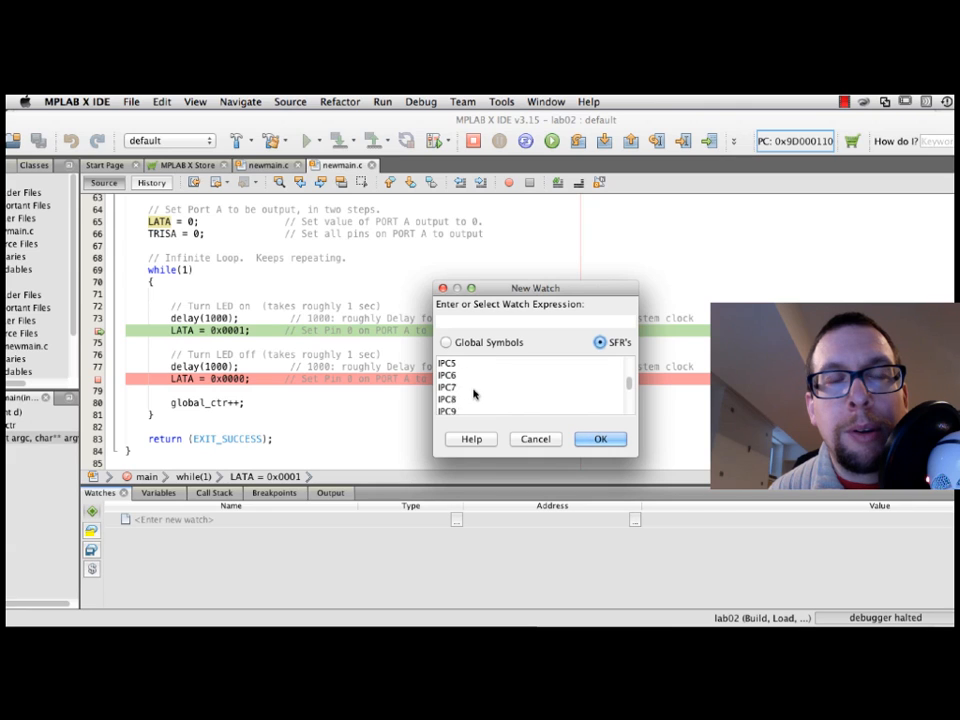
scroll(down, 3)
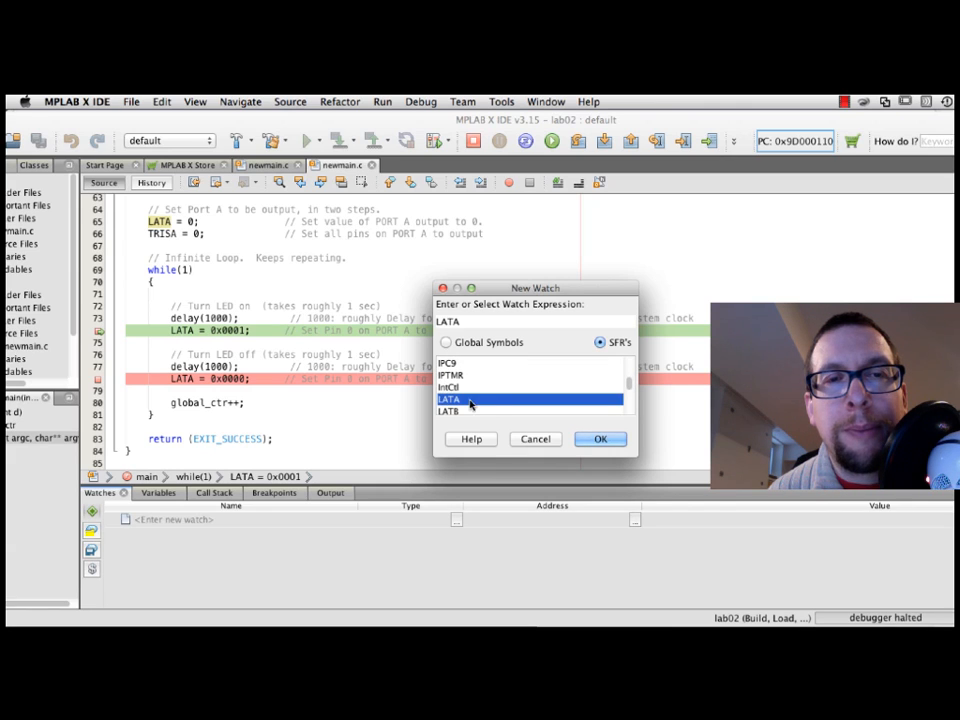
click(600, 440)
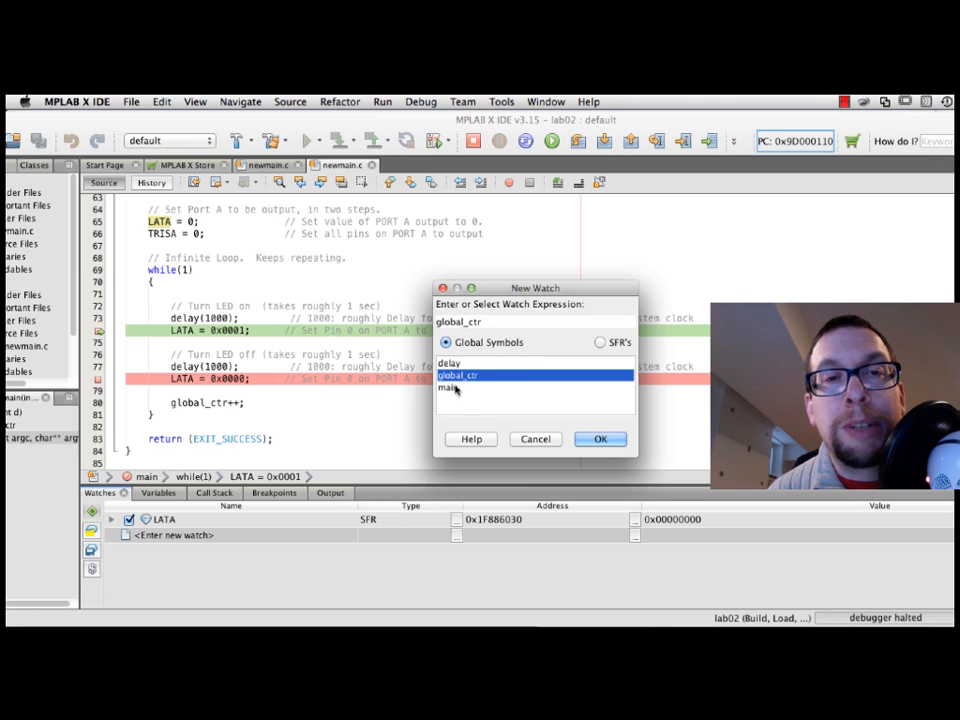
click(600, 440)
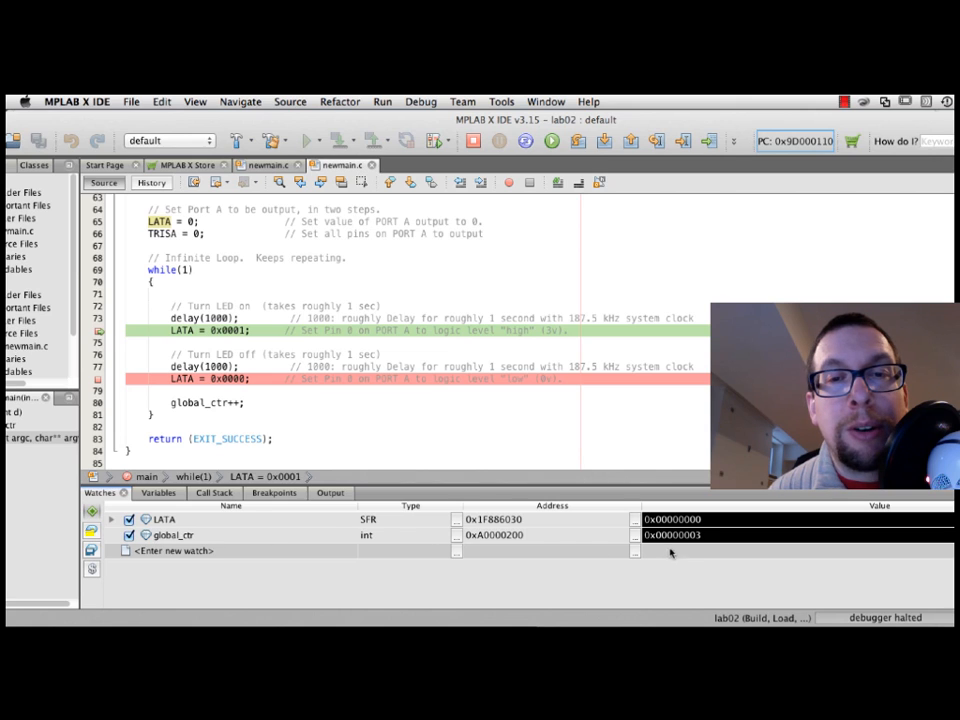
mouse_move(704, 542)
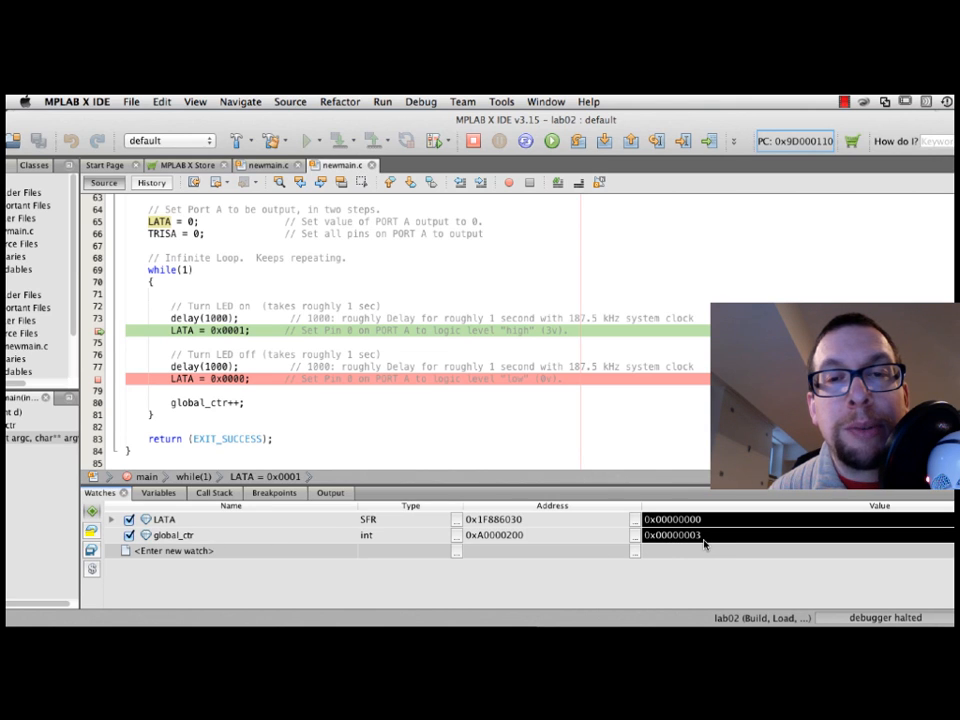
mouse_move(696, 528)
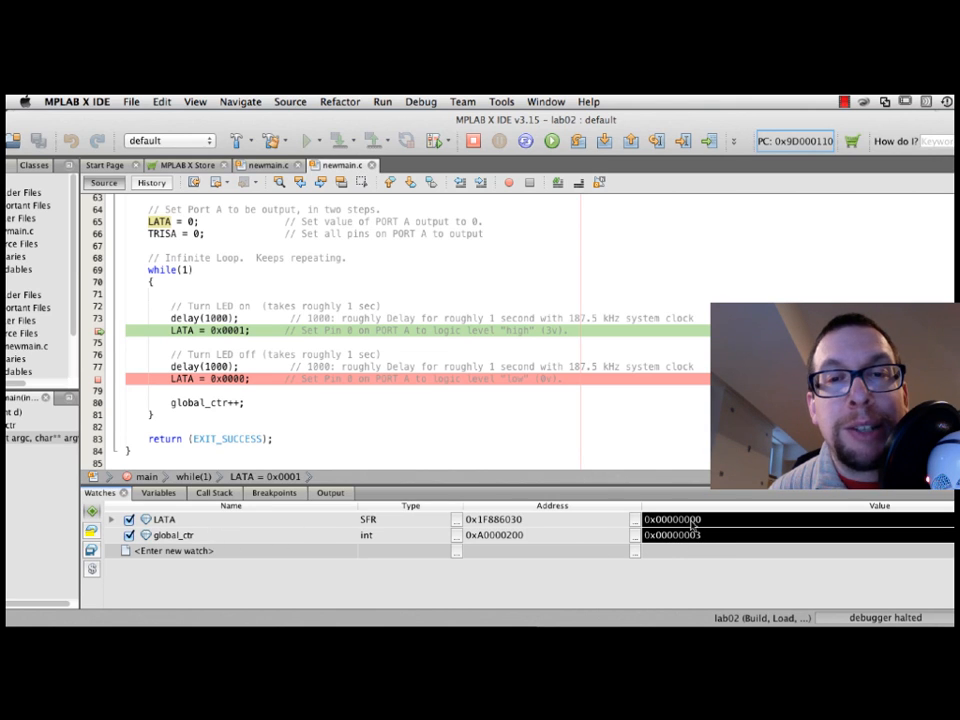
click(550, 140)
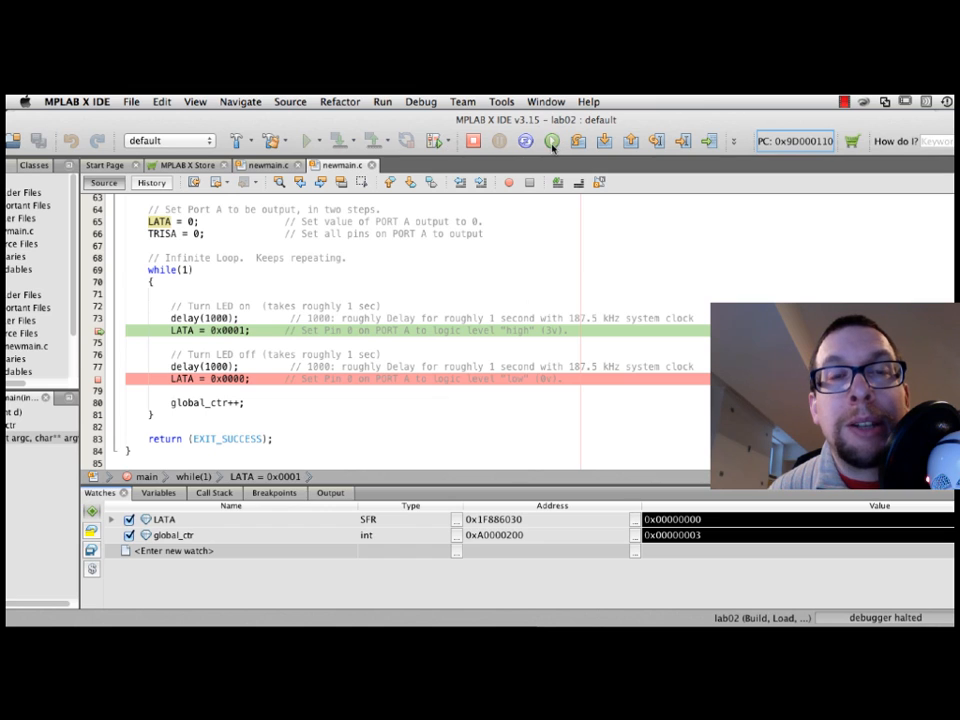
- Continue repeatedly between the LATA breakpoints until the watched global_ctr reaches 5
click(552, 140)
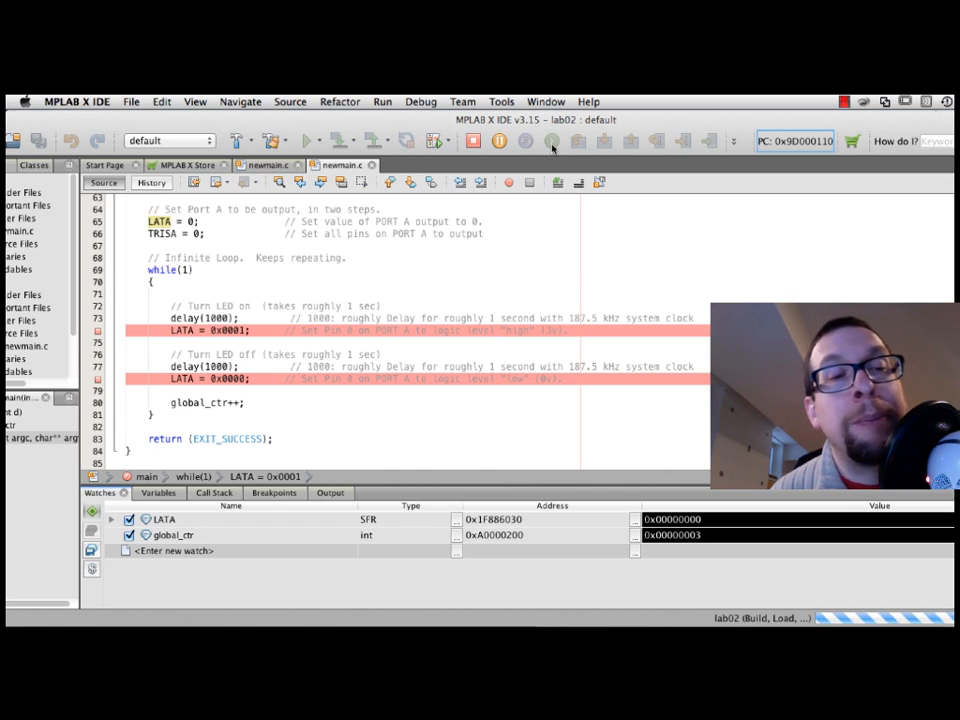
click(552, 140)
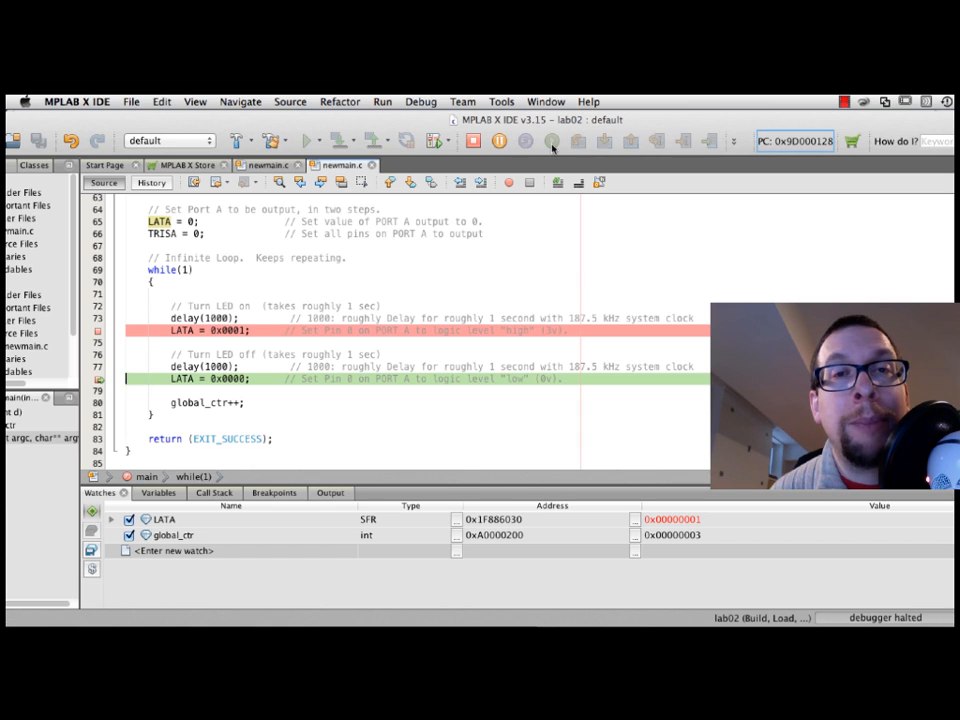
click(552, 140)
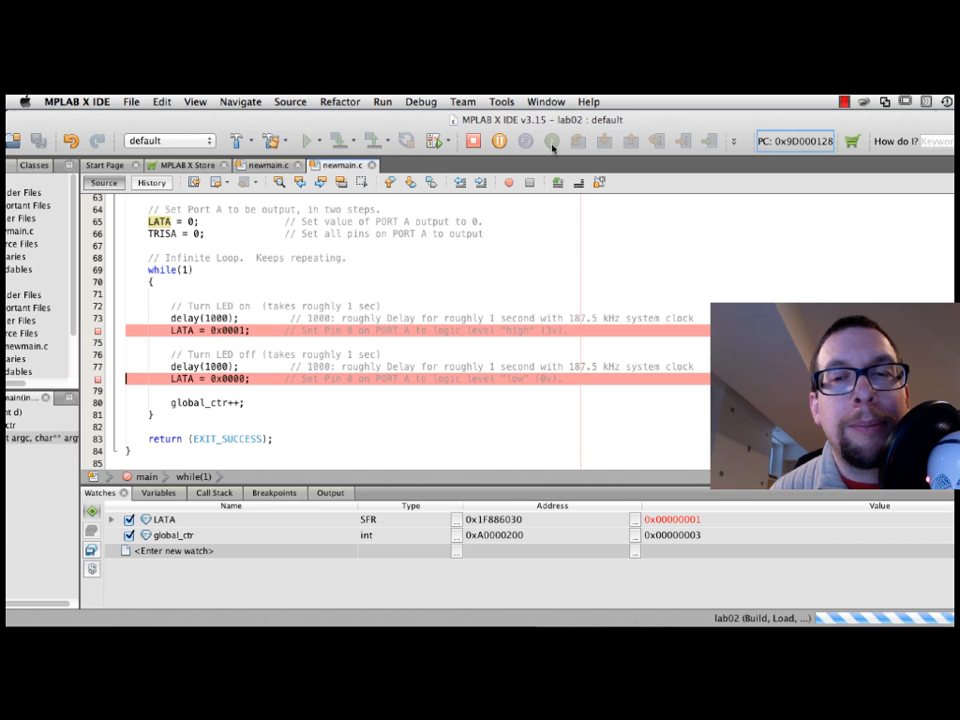
click(552, 140)
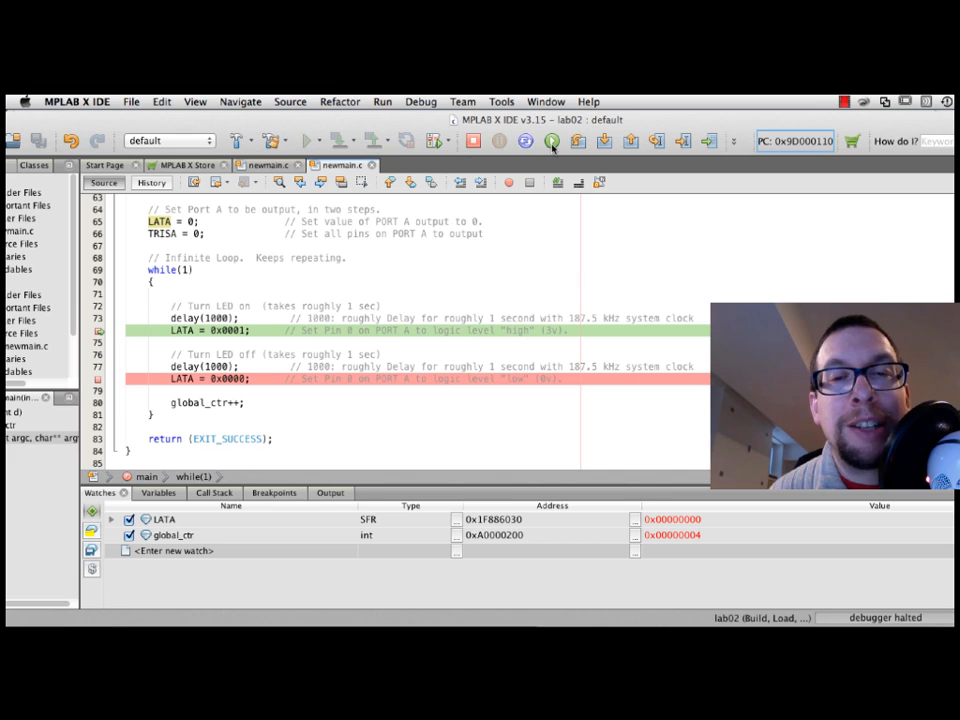
click(550, 140)
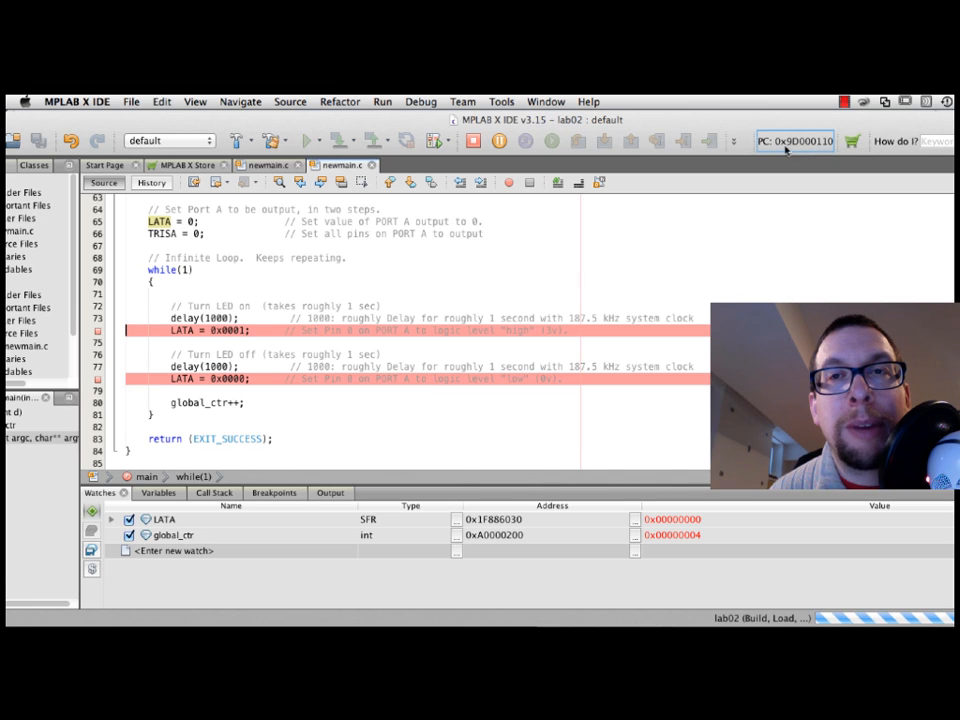
click(552, 140)
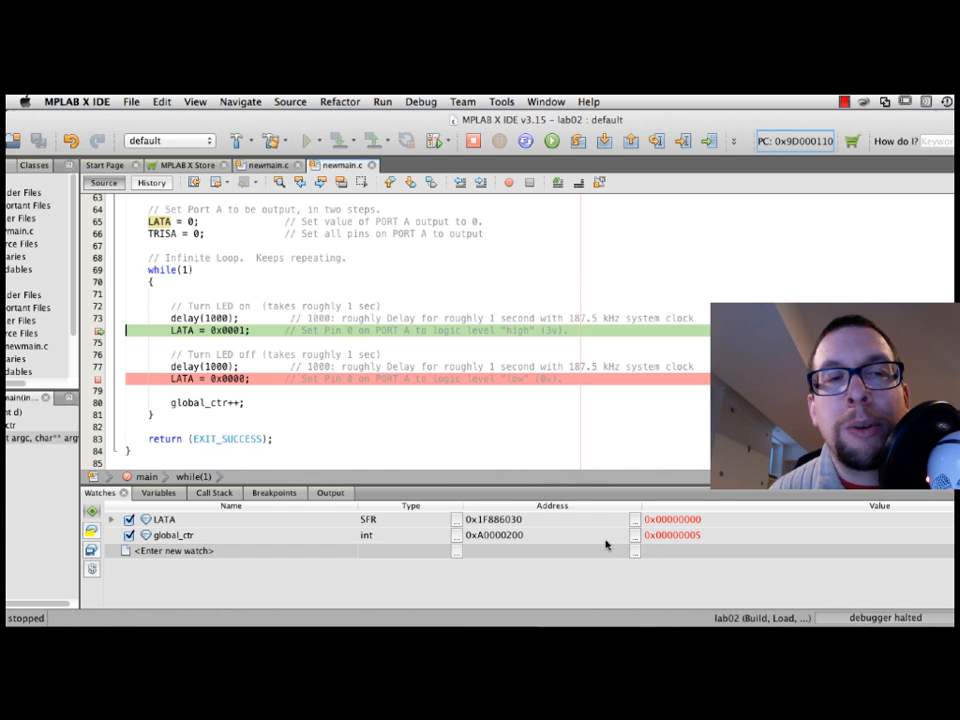
mouse_move(696, 536)
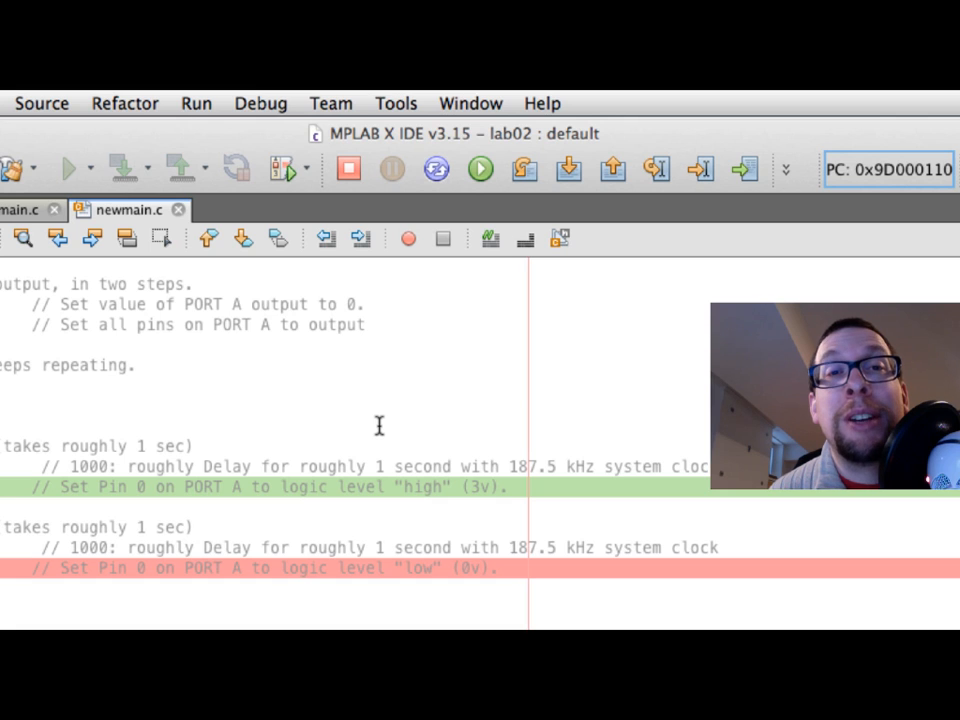
mouse_move(488, 348)
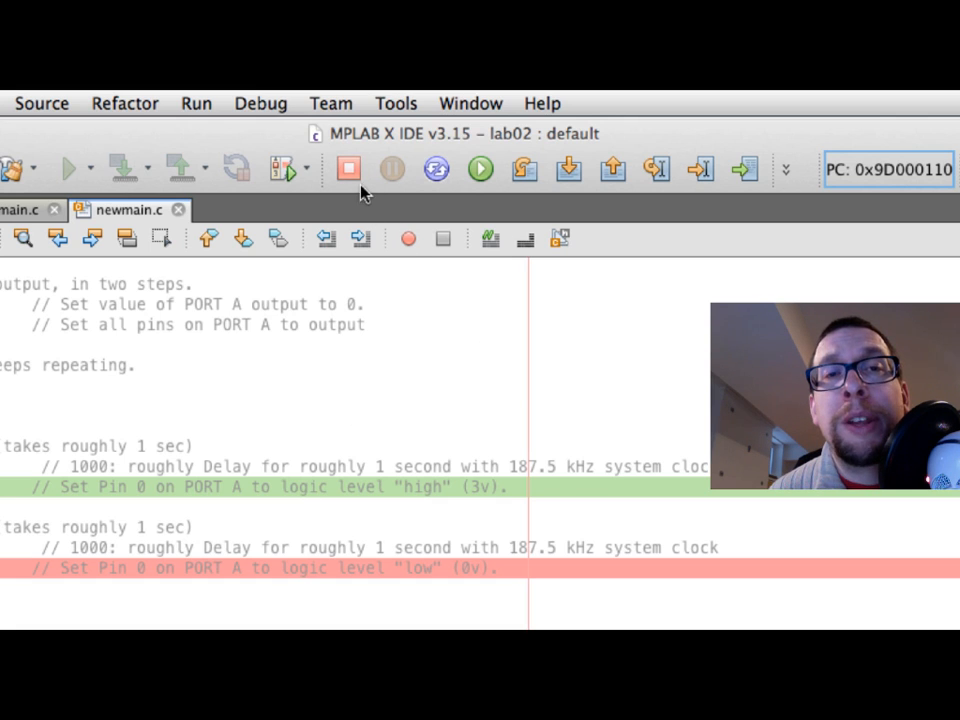
mouse_move(348, 168)
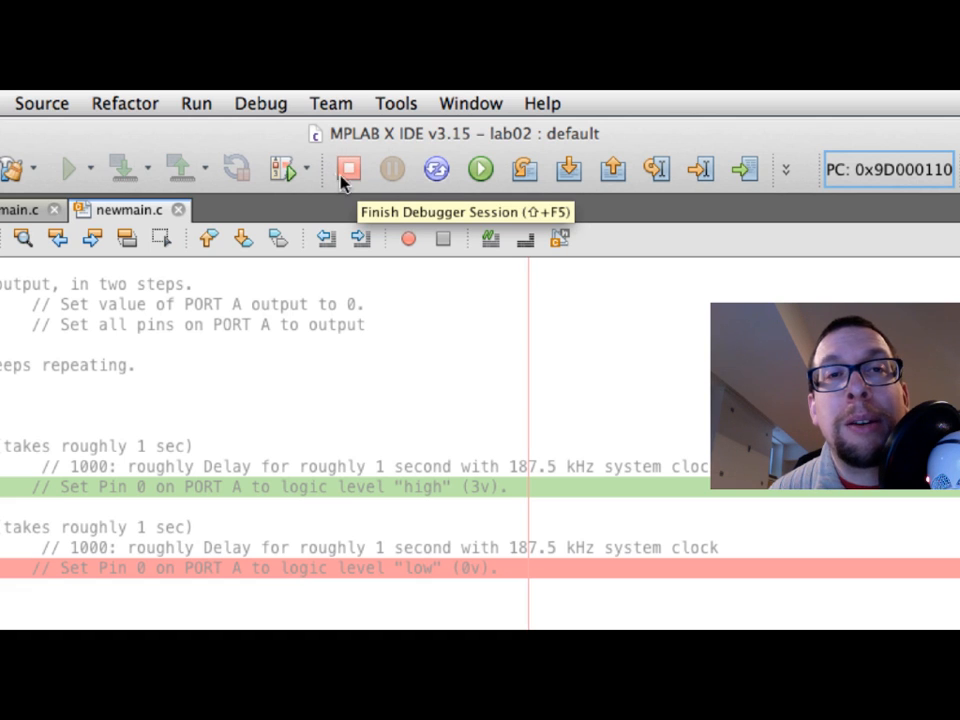
- Finish the lab02 simulator debugger session, leaving the LATA breakpoints in place
click(348, 168)
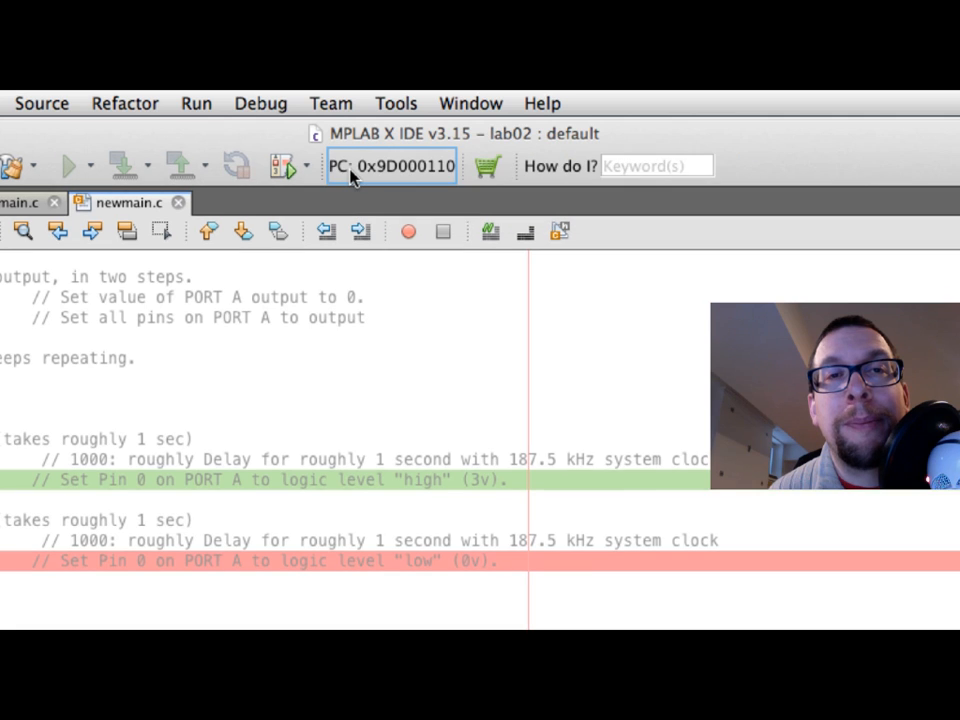